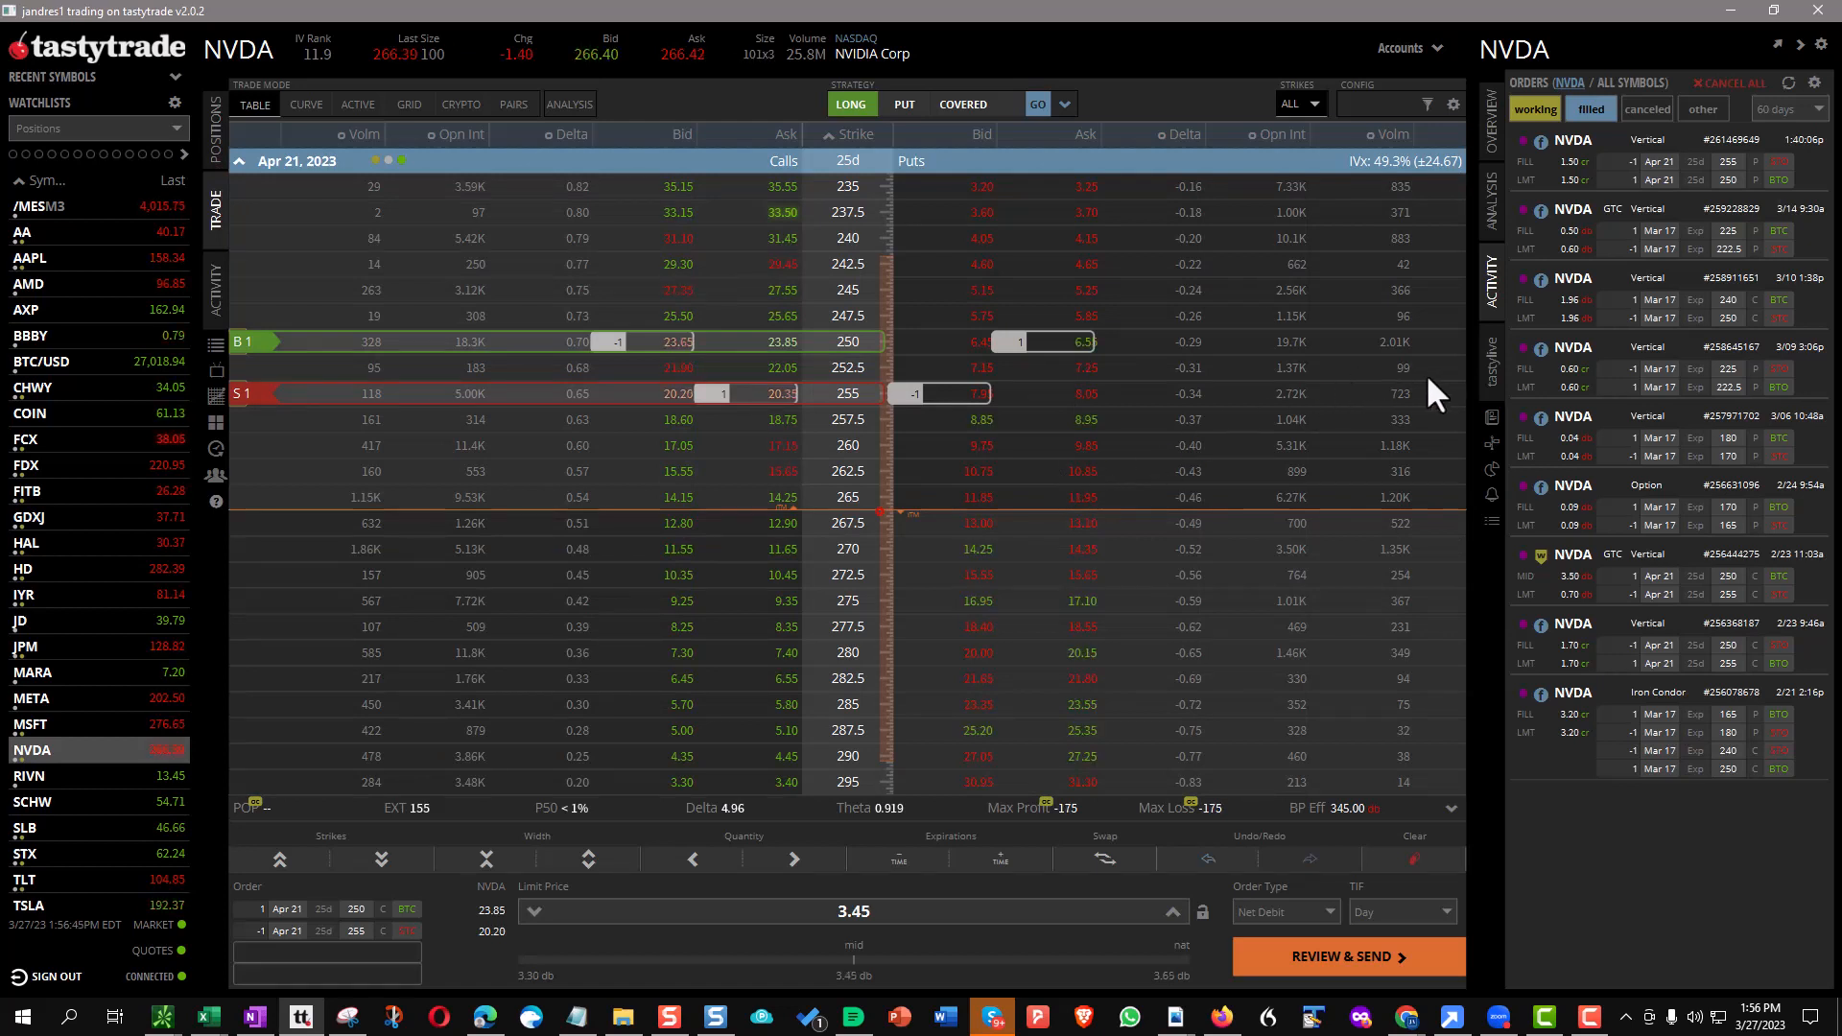
mouse_move(324, 534)
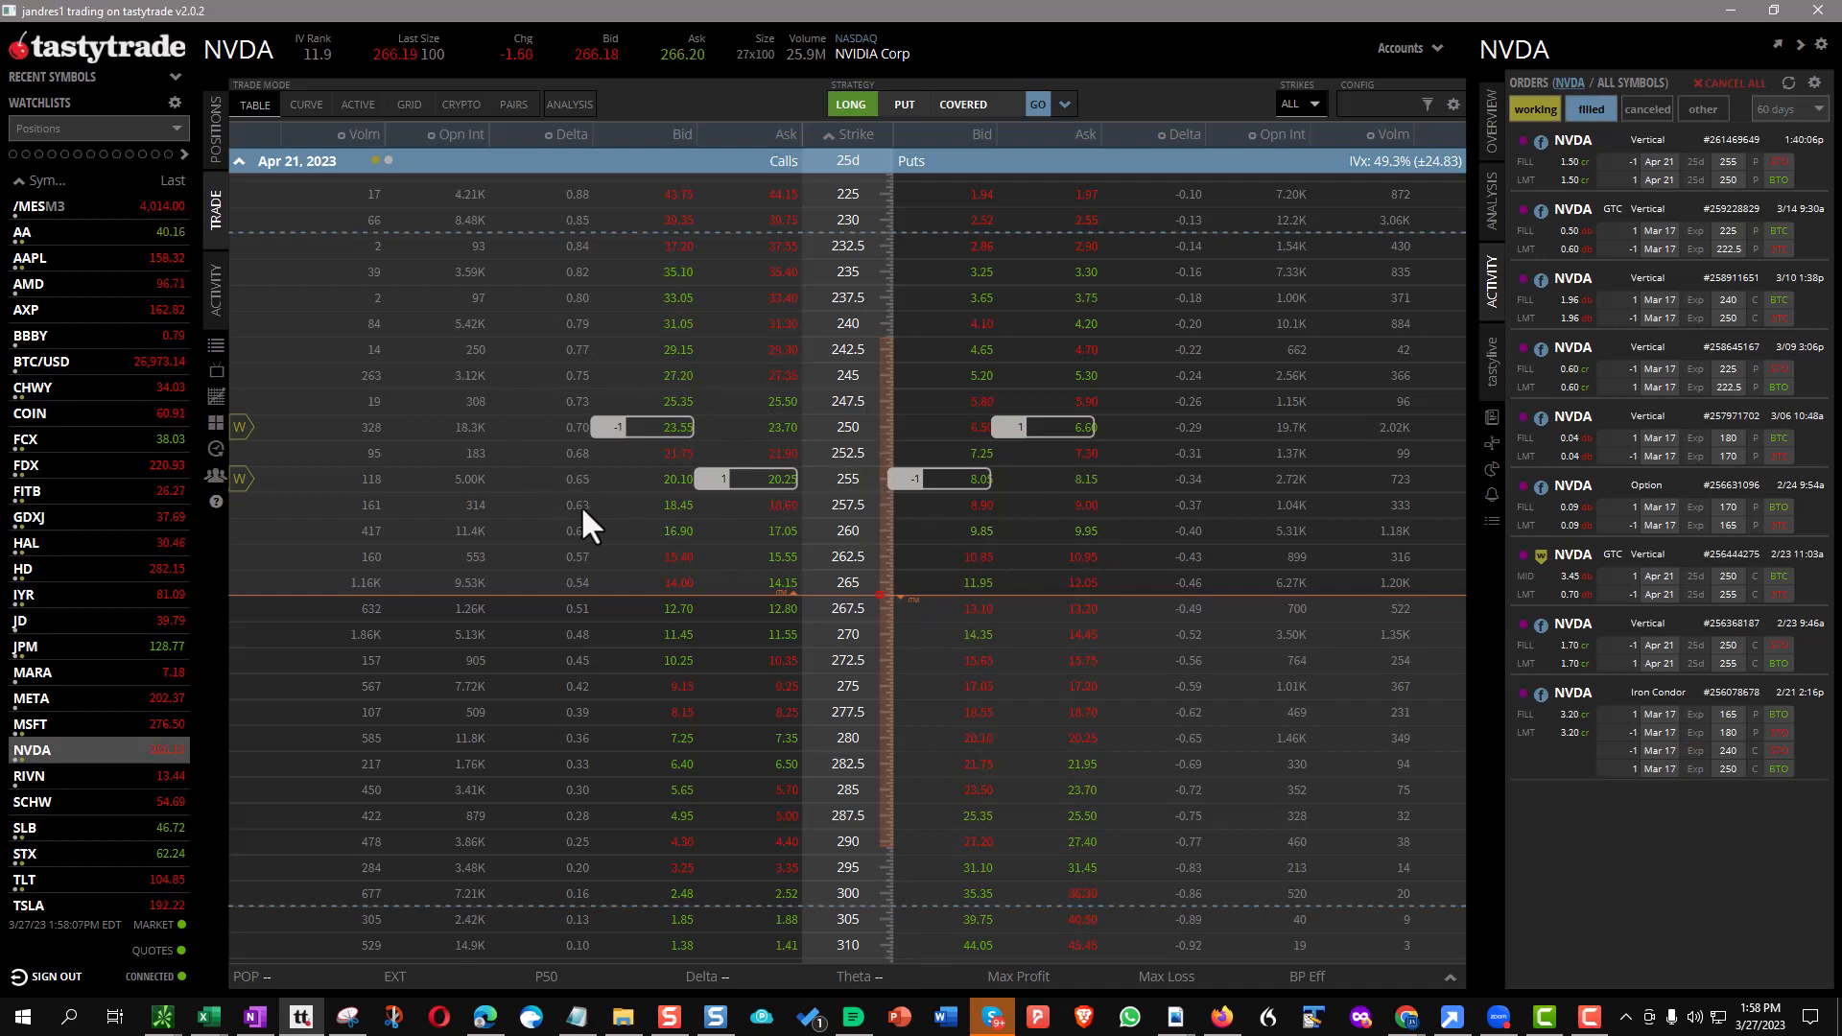
mouse_move(667, 602)
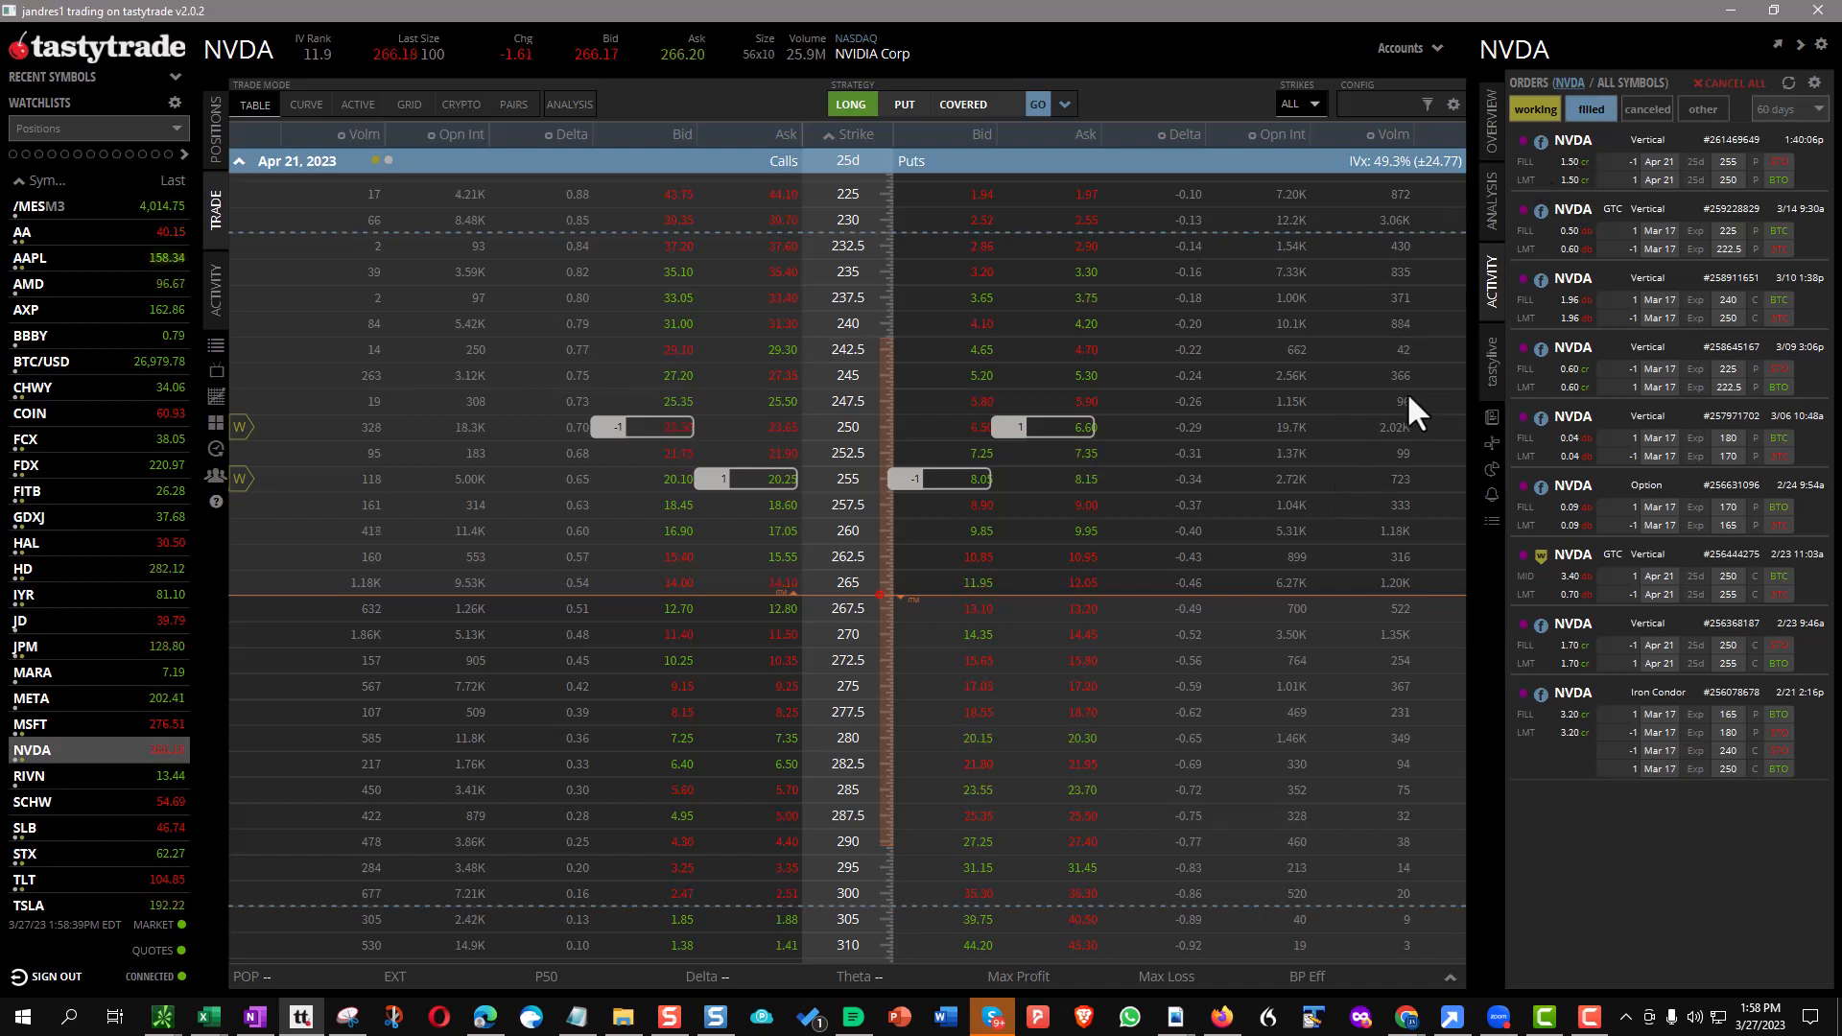
mouse_move(852, 564)
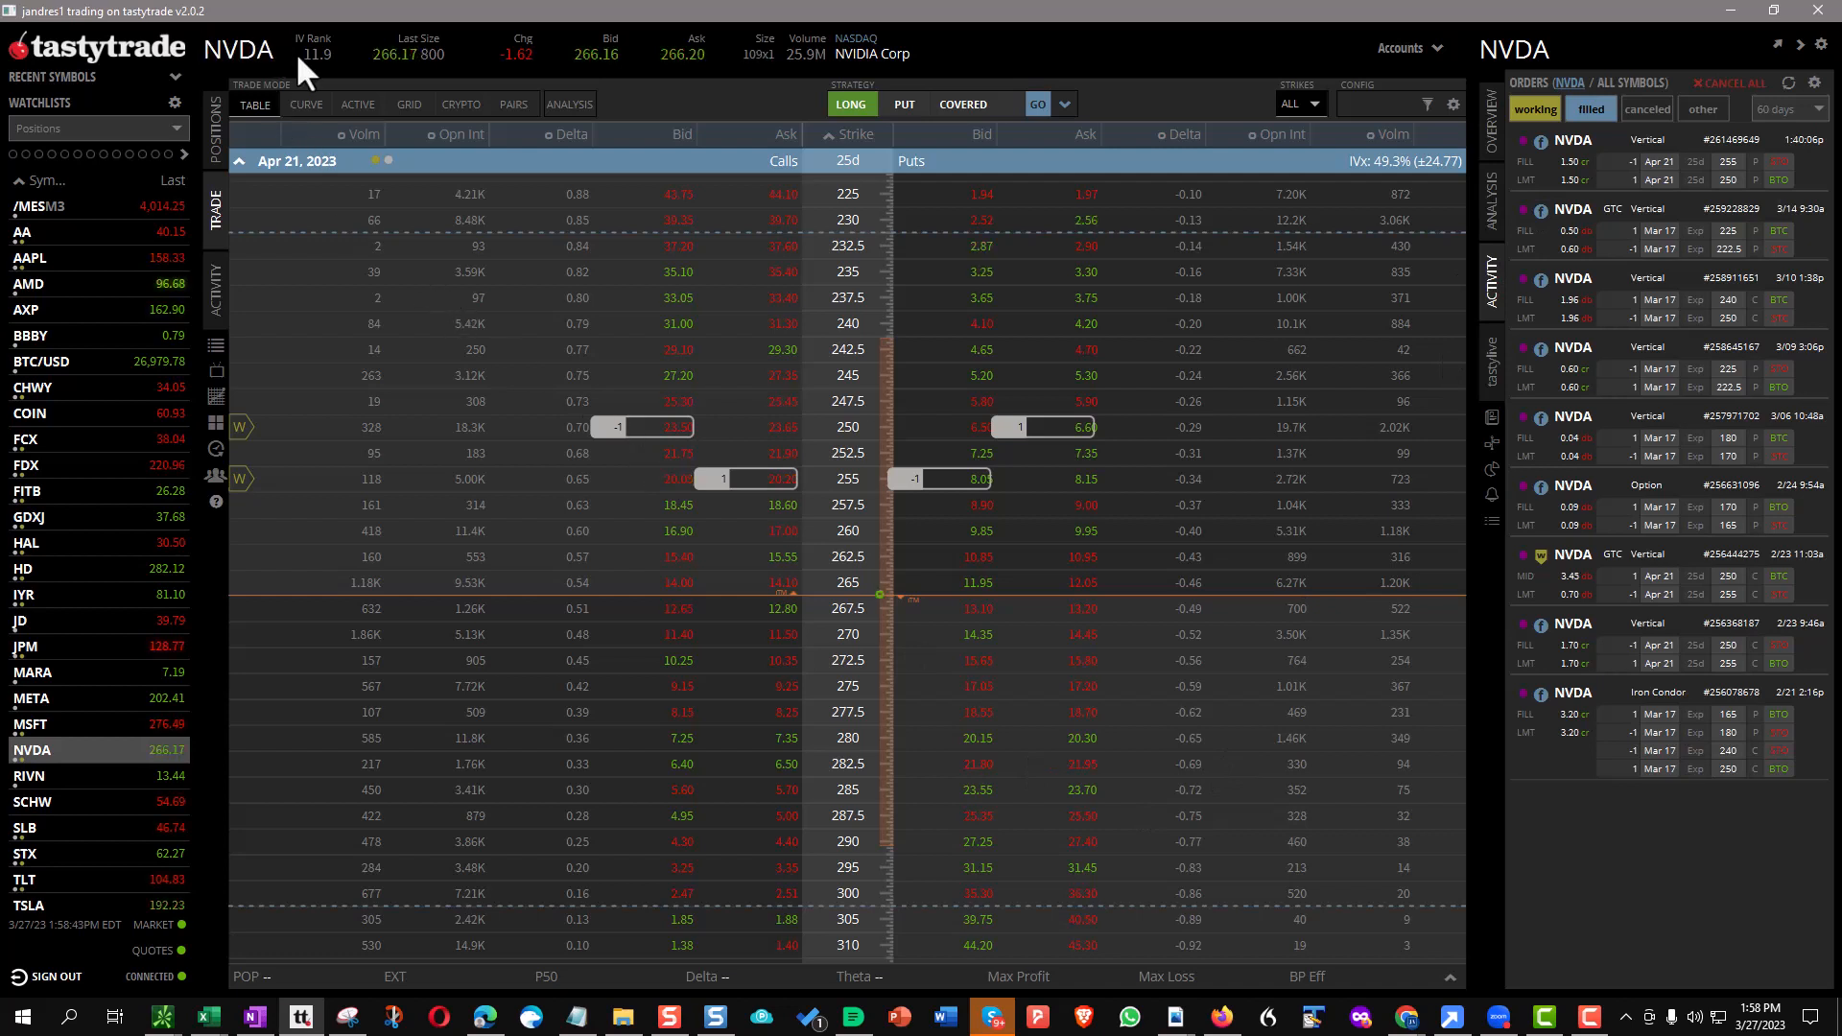
mouse_move(524, 560)
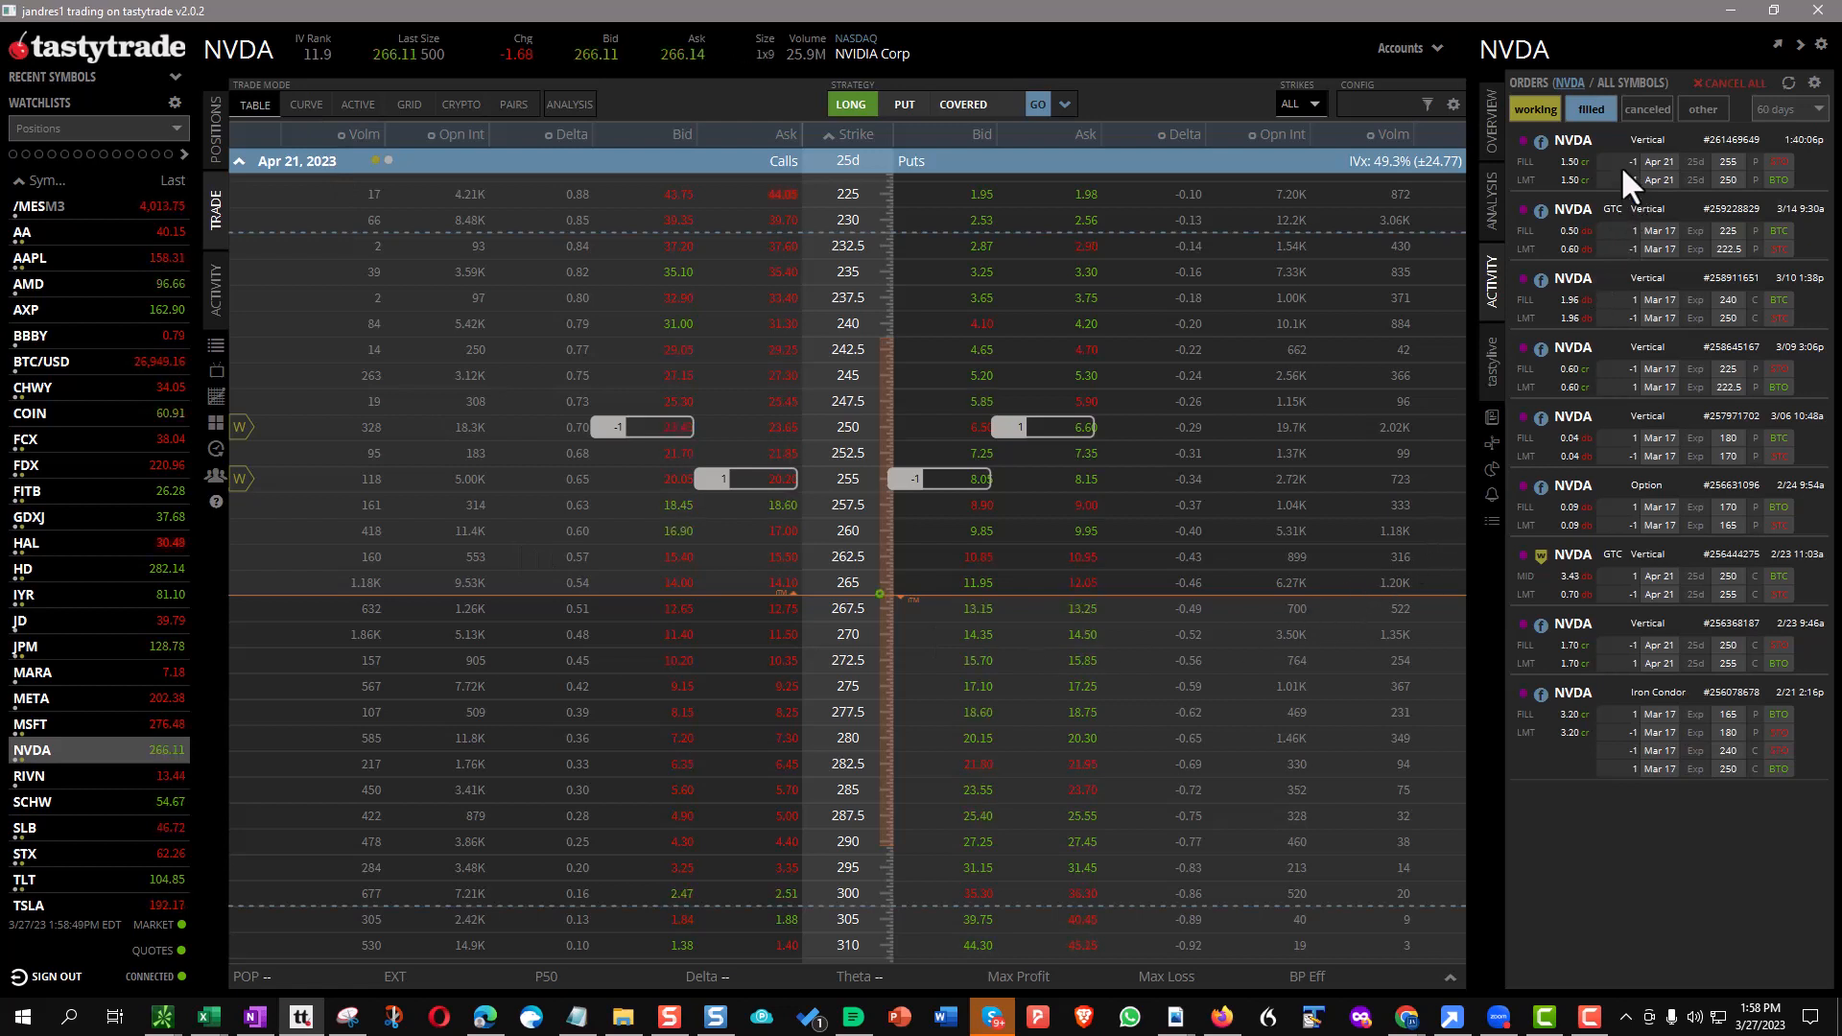
mouse_move(1579, 680)
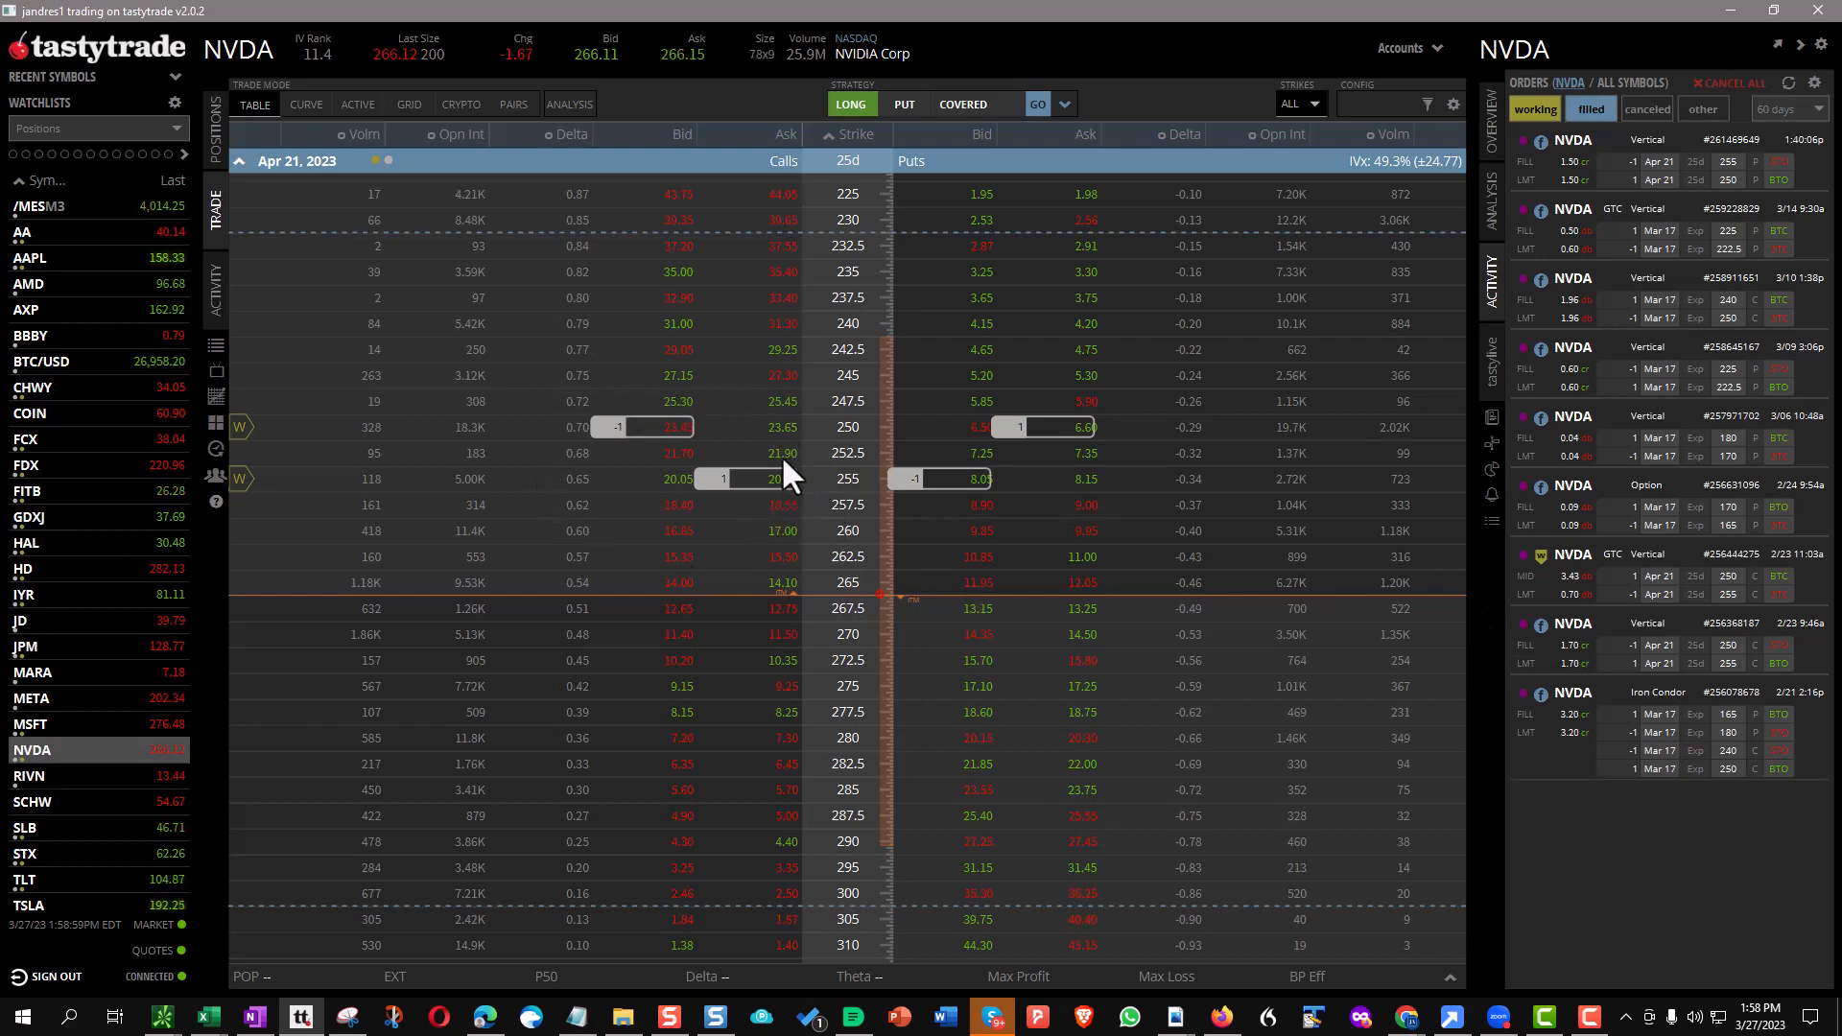
mouse_move(1169, 444)
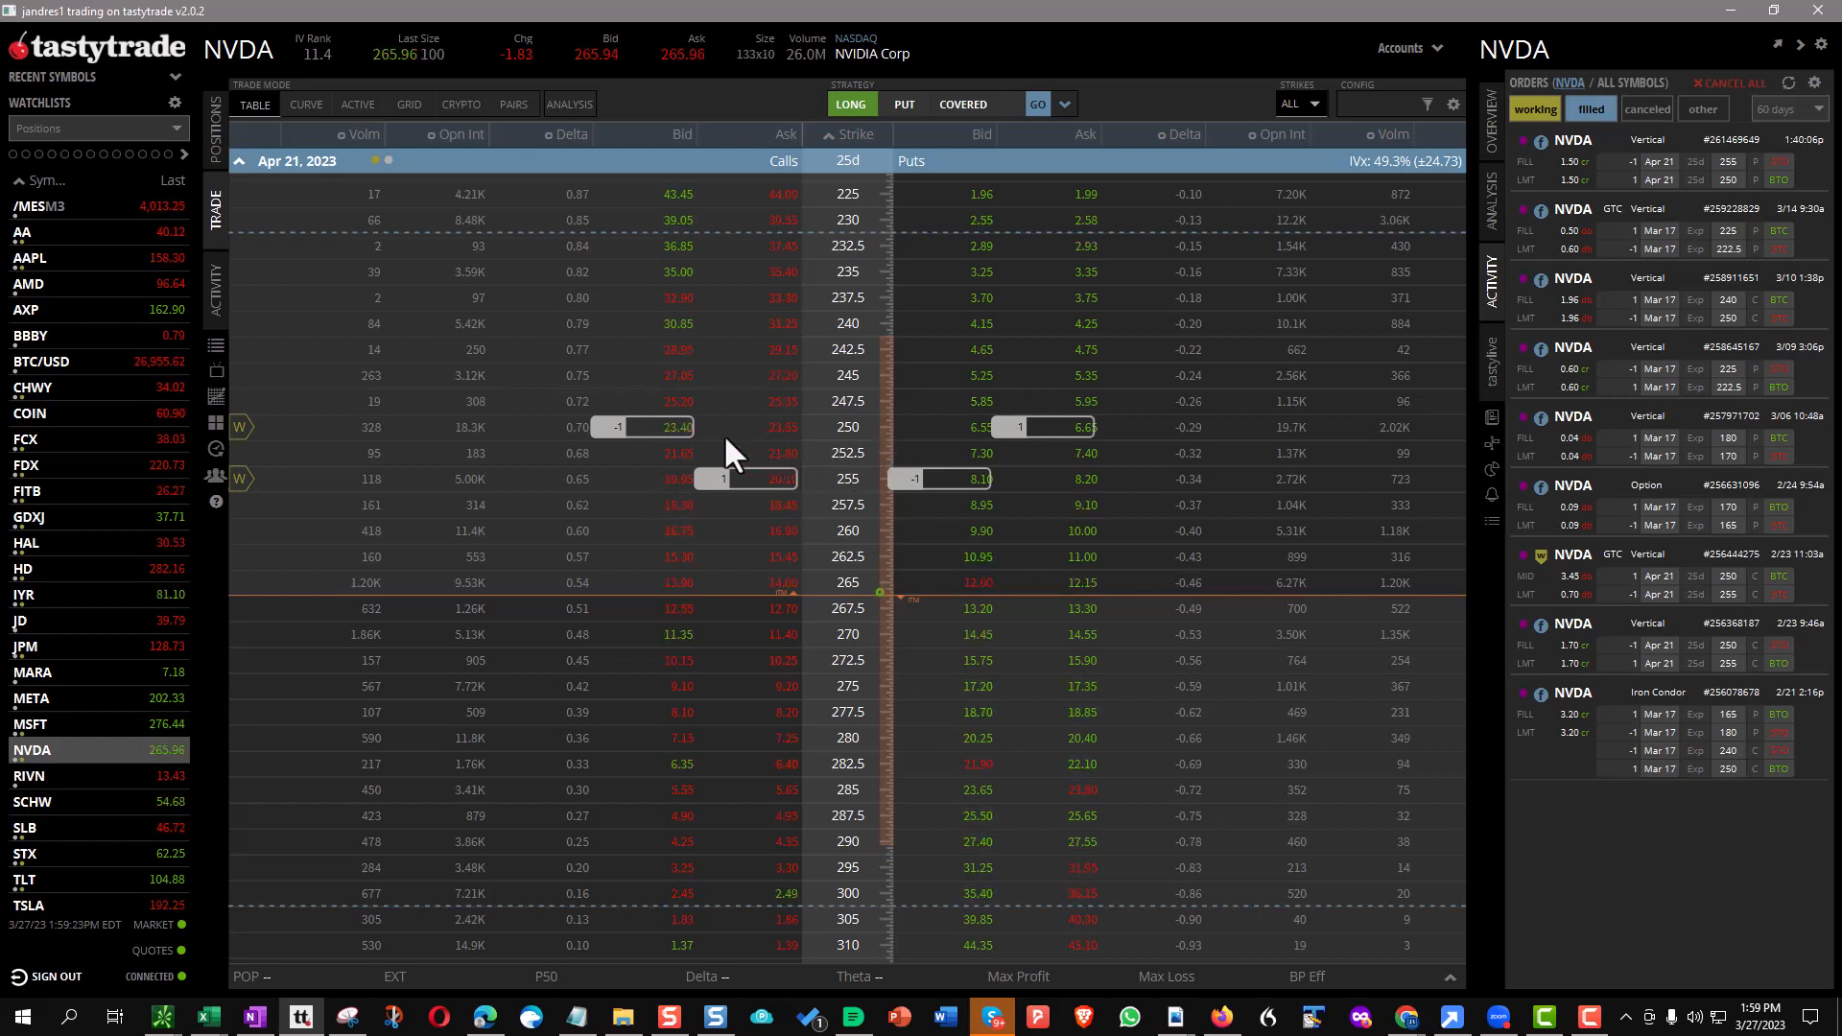
mouse_move(816, 475)
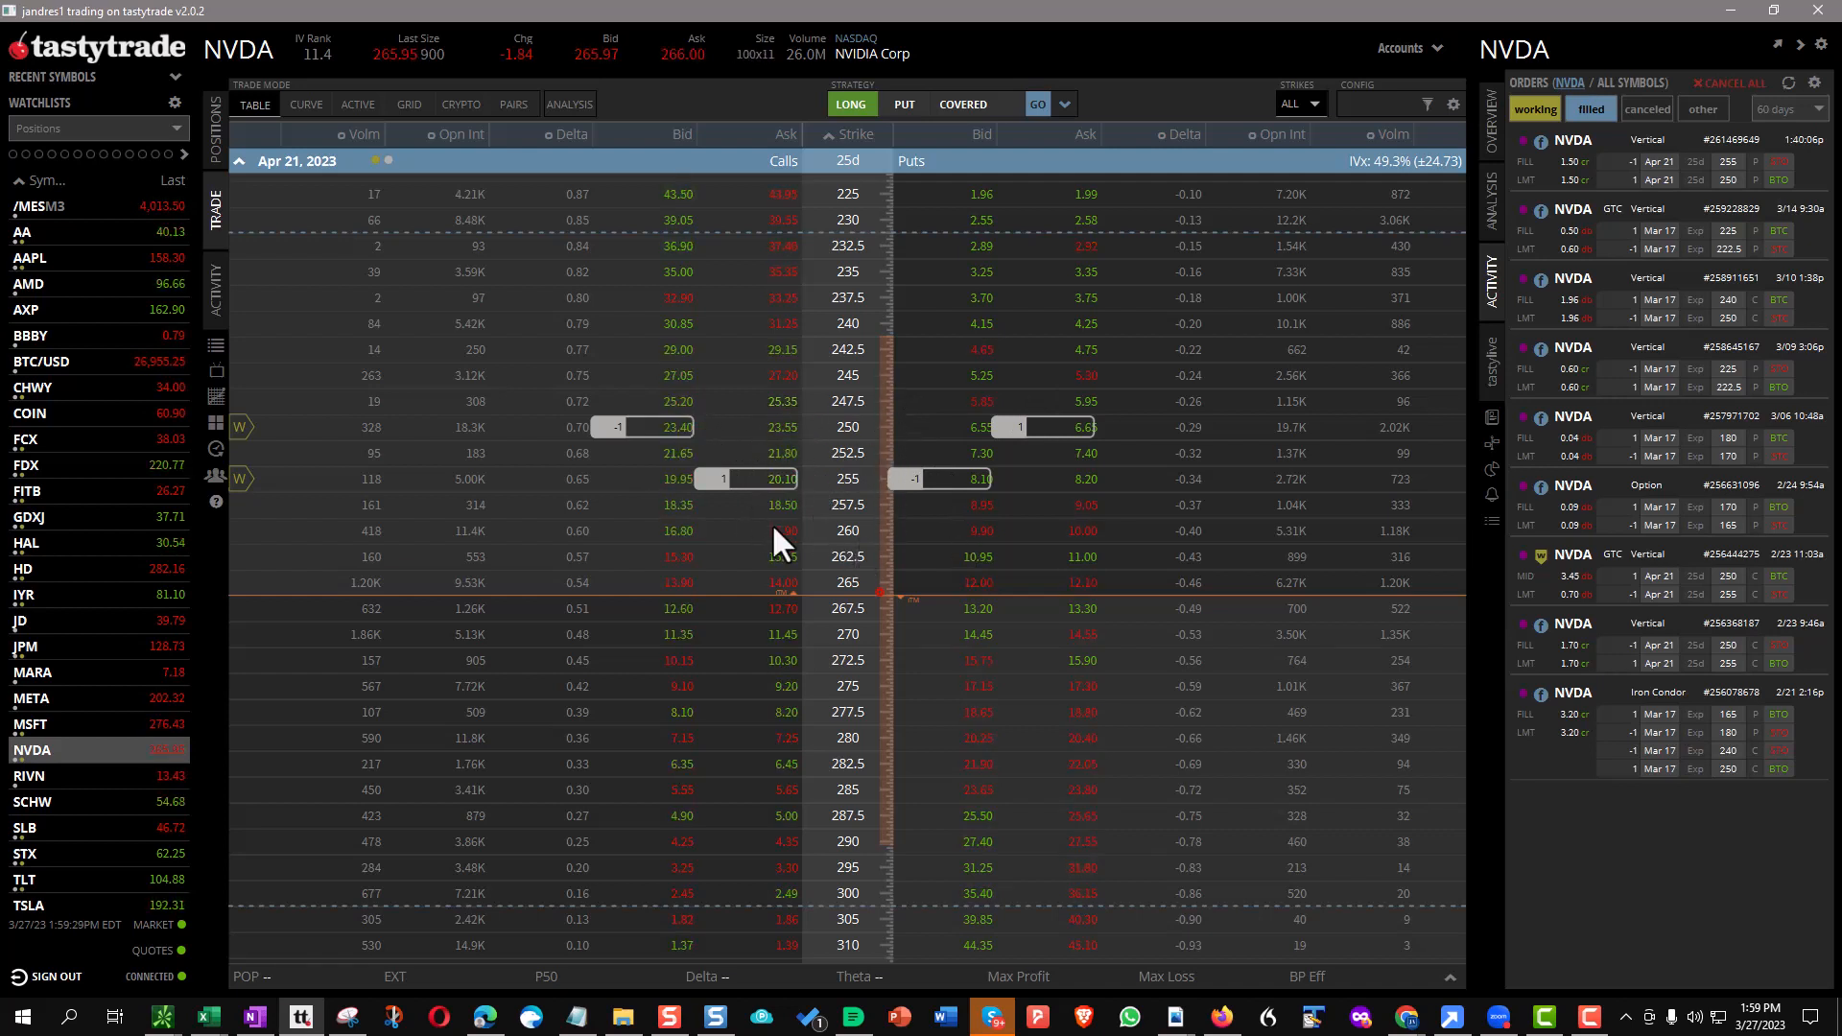
mouse_move(852, 513)
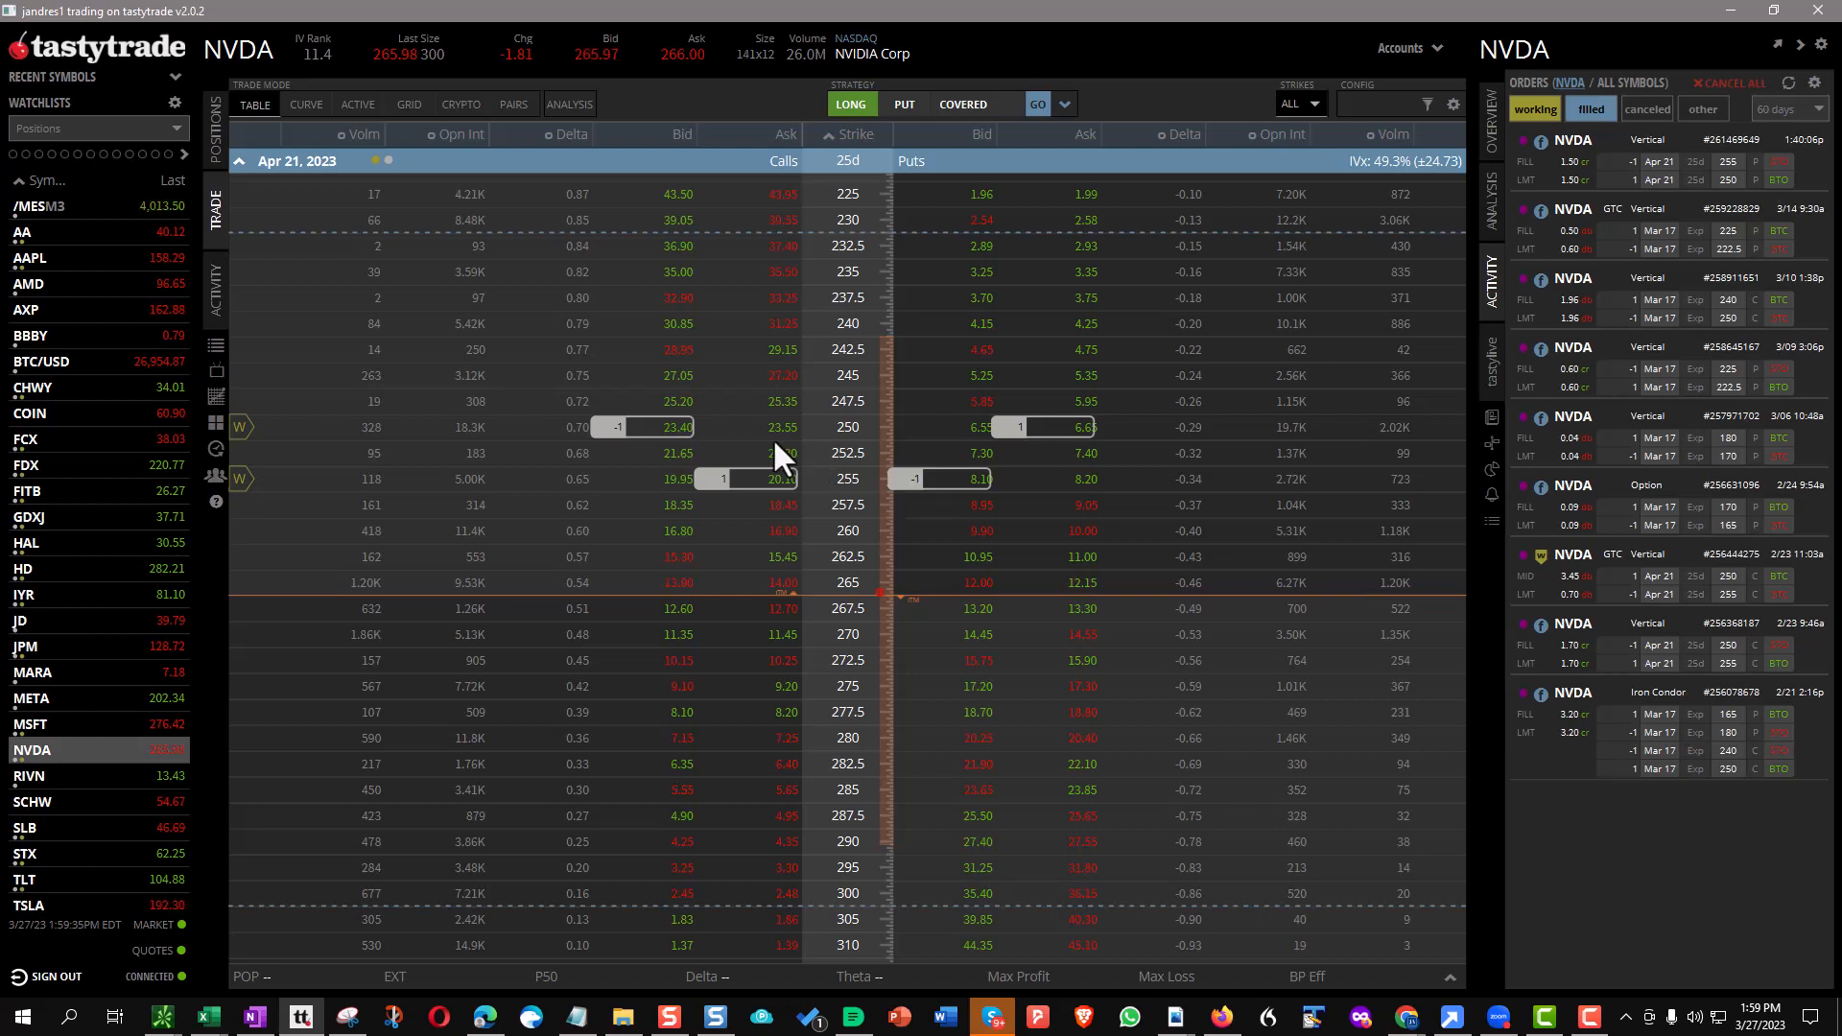
mouse_move(822, 580)
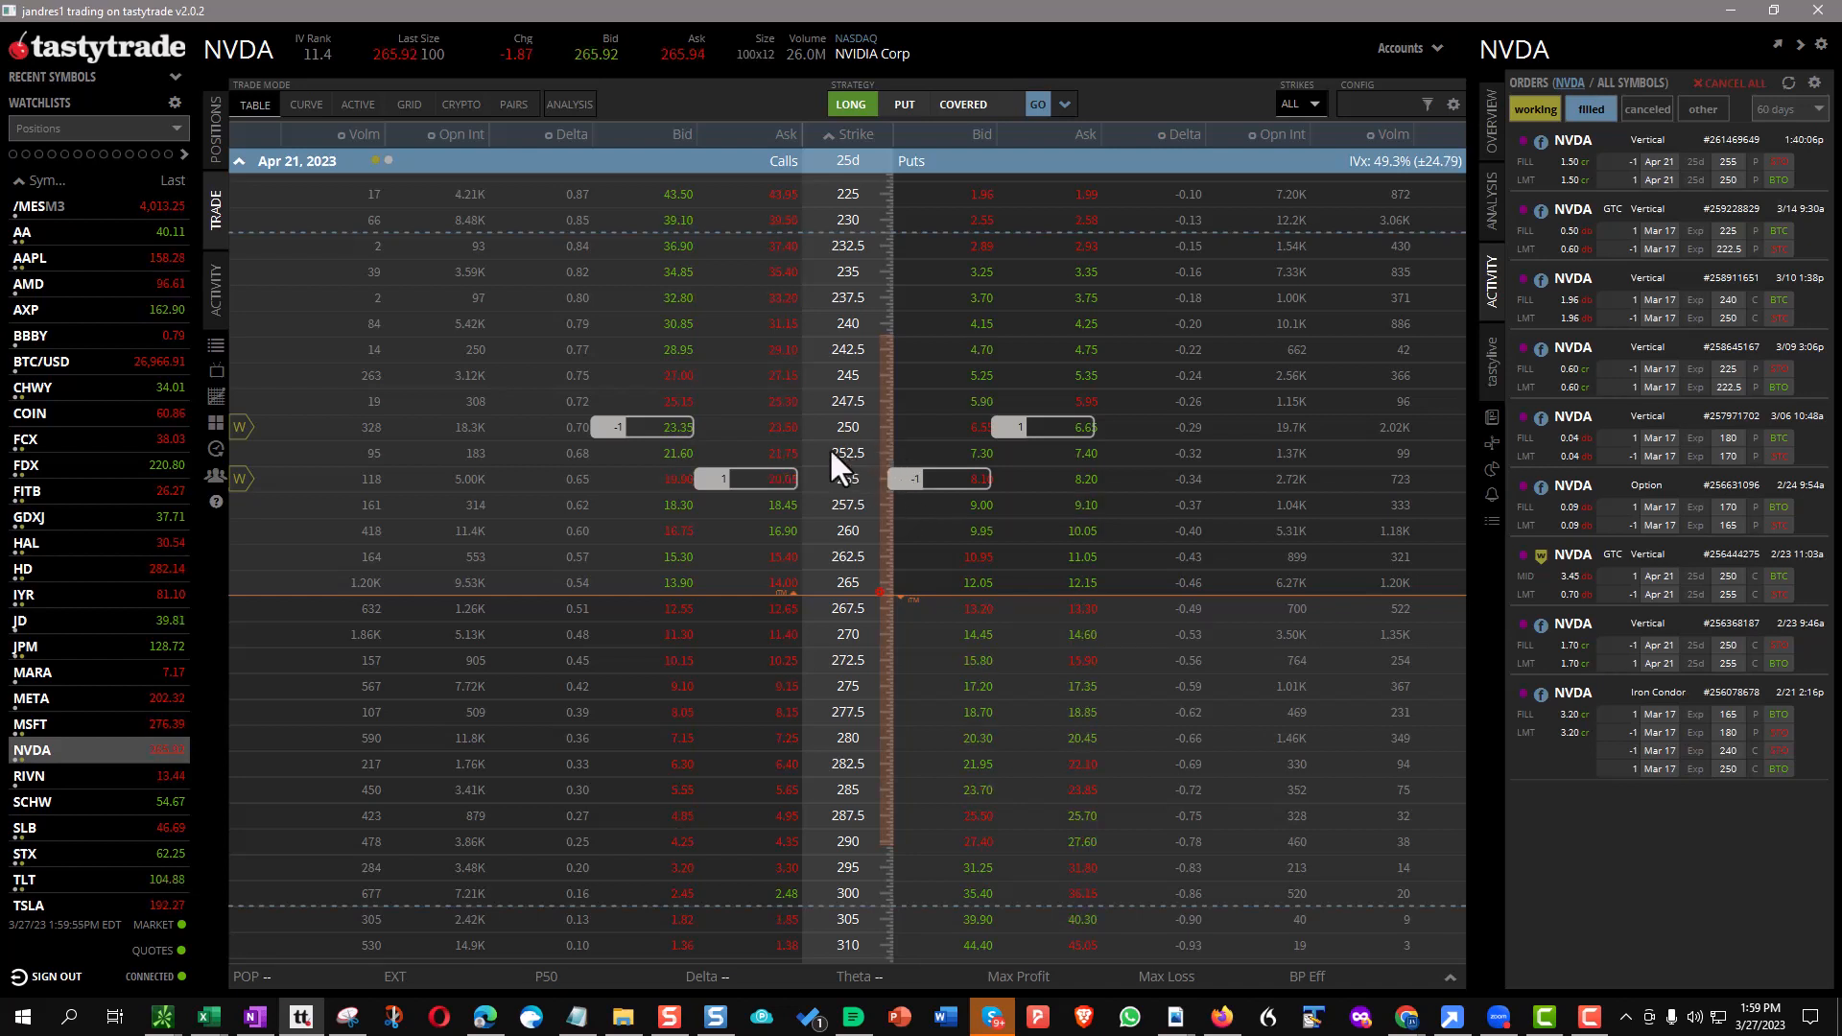
Start an order from the April position legs, then collapse April to list all NVDA expirations.
click(670, 425)
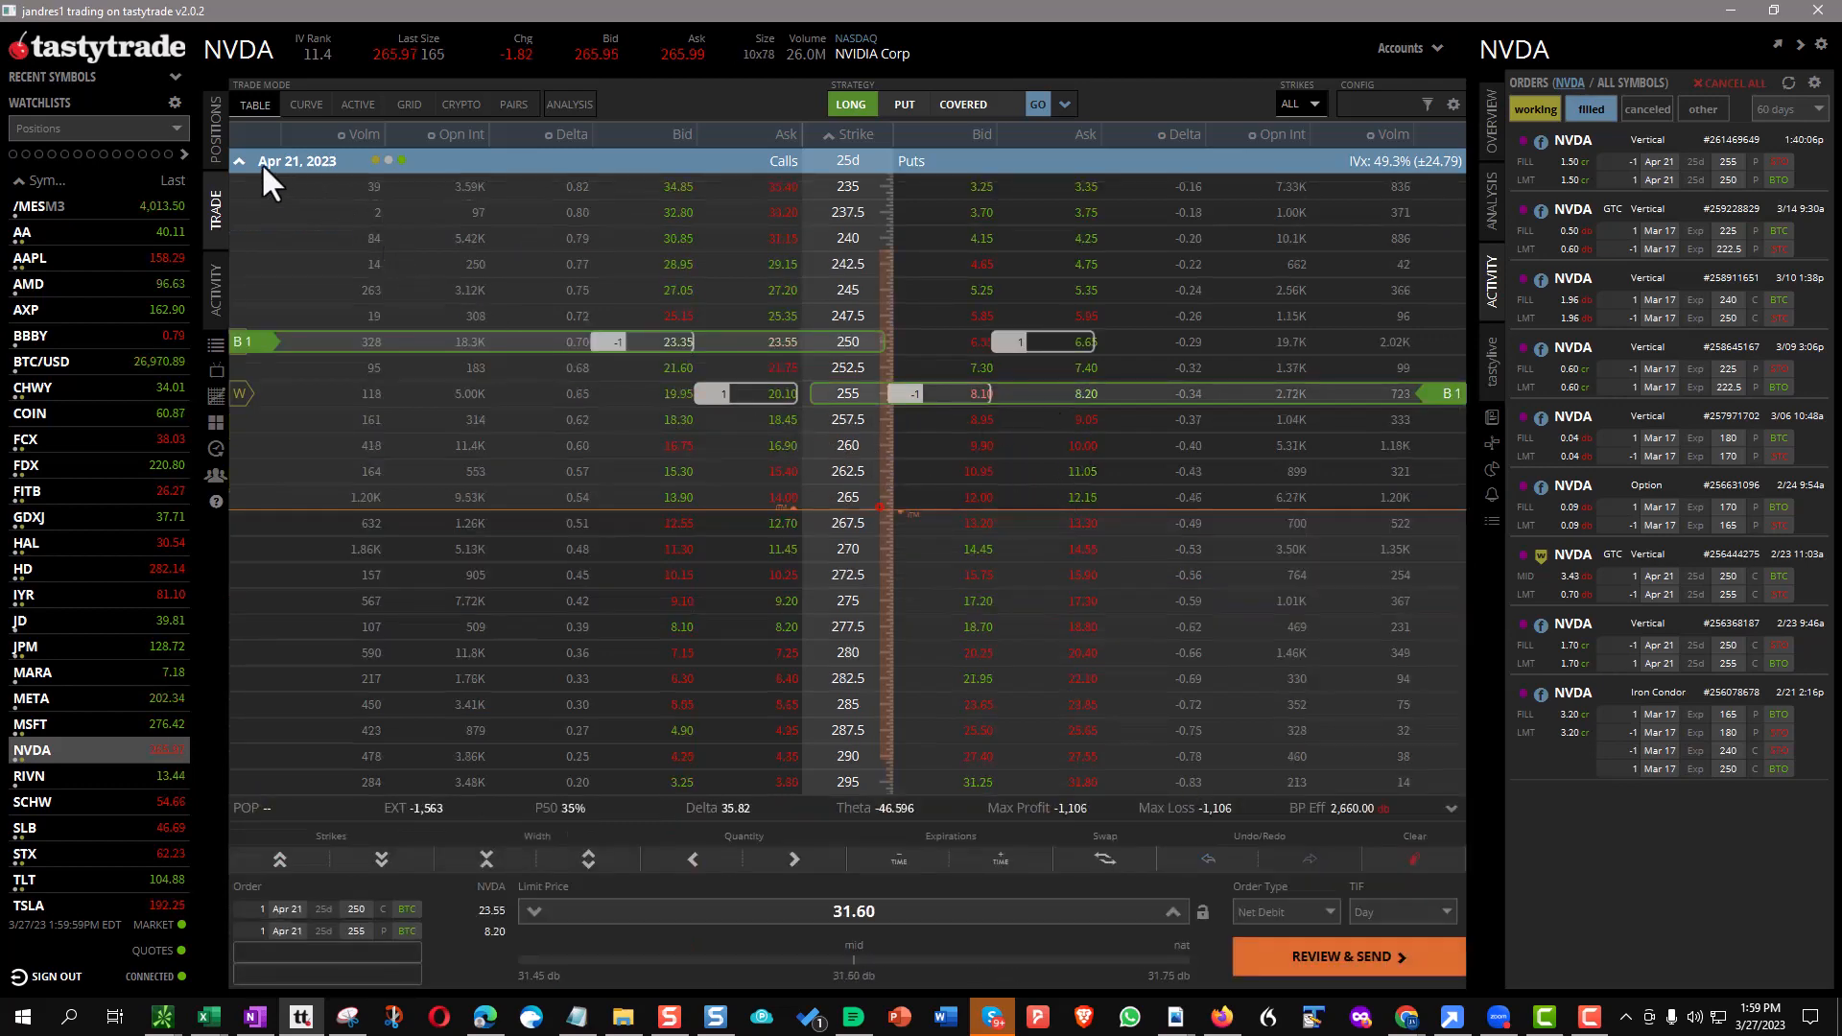
click(240, 161)
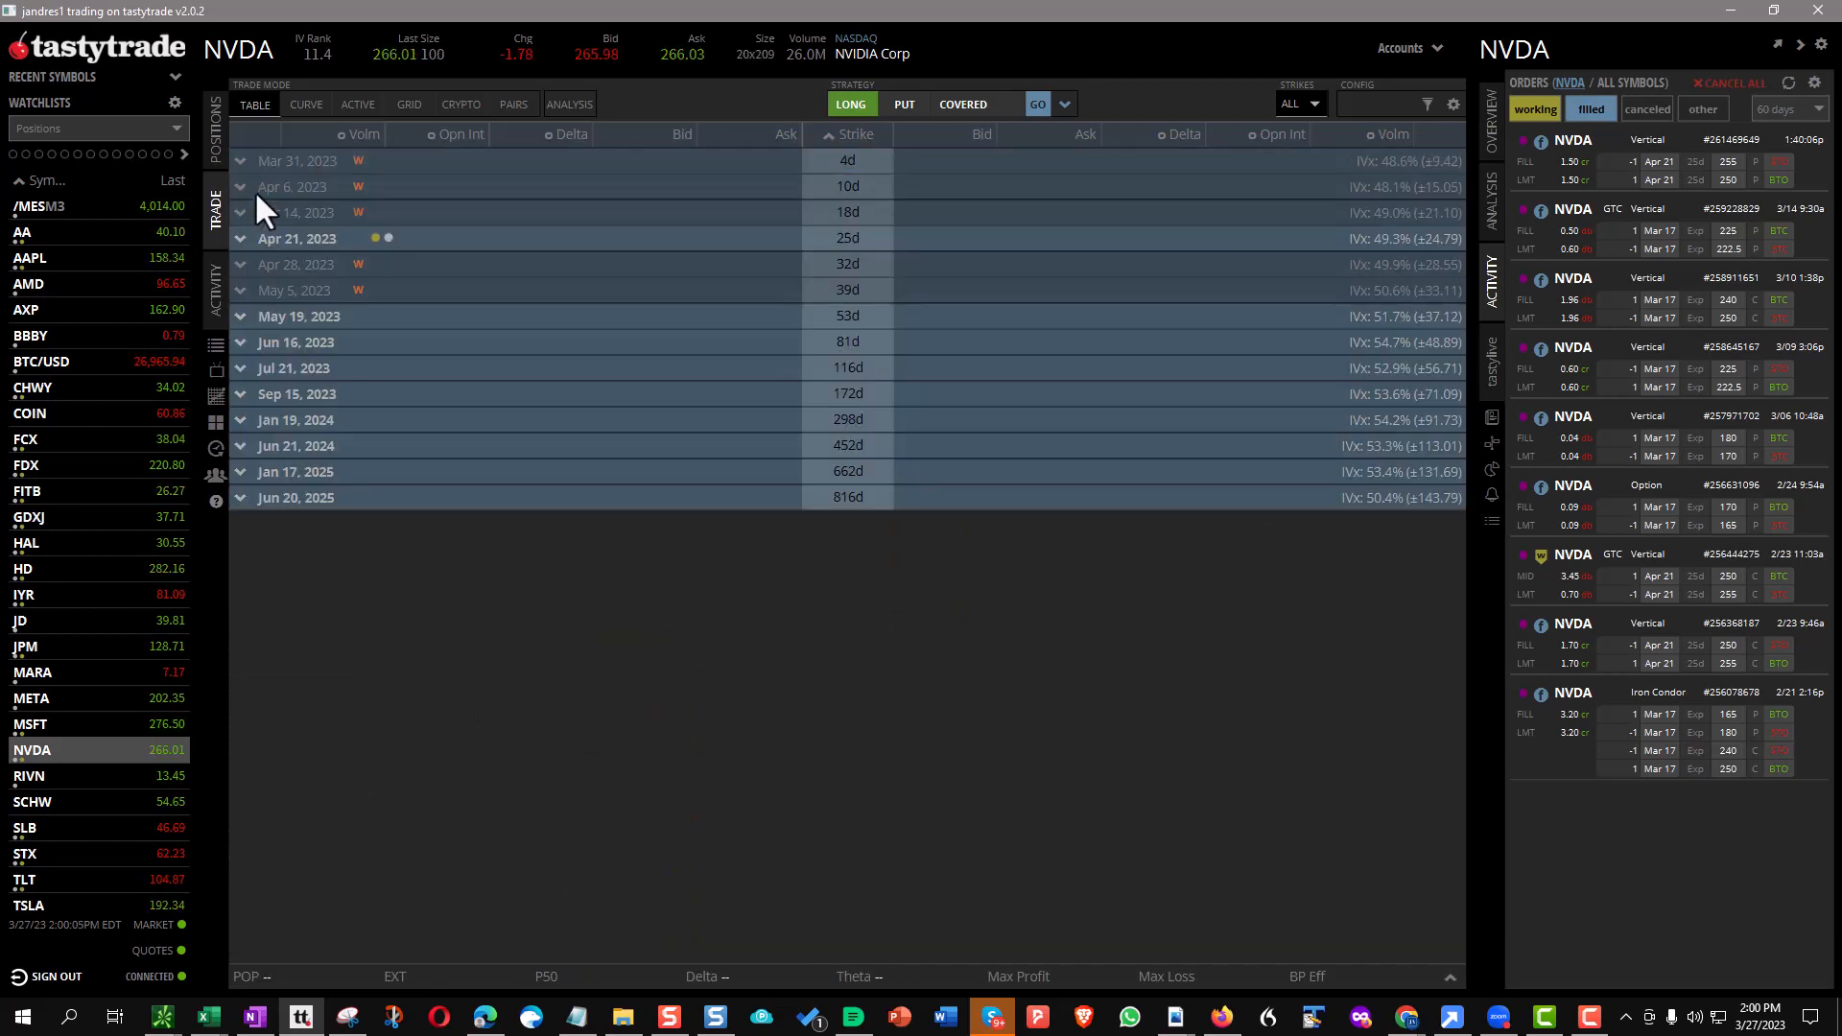
Sketch the roll: buy back April 250 call and 255 put, sell May 260 put and 275 call.
click(297, 238)
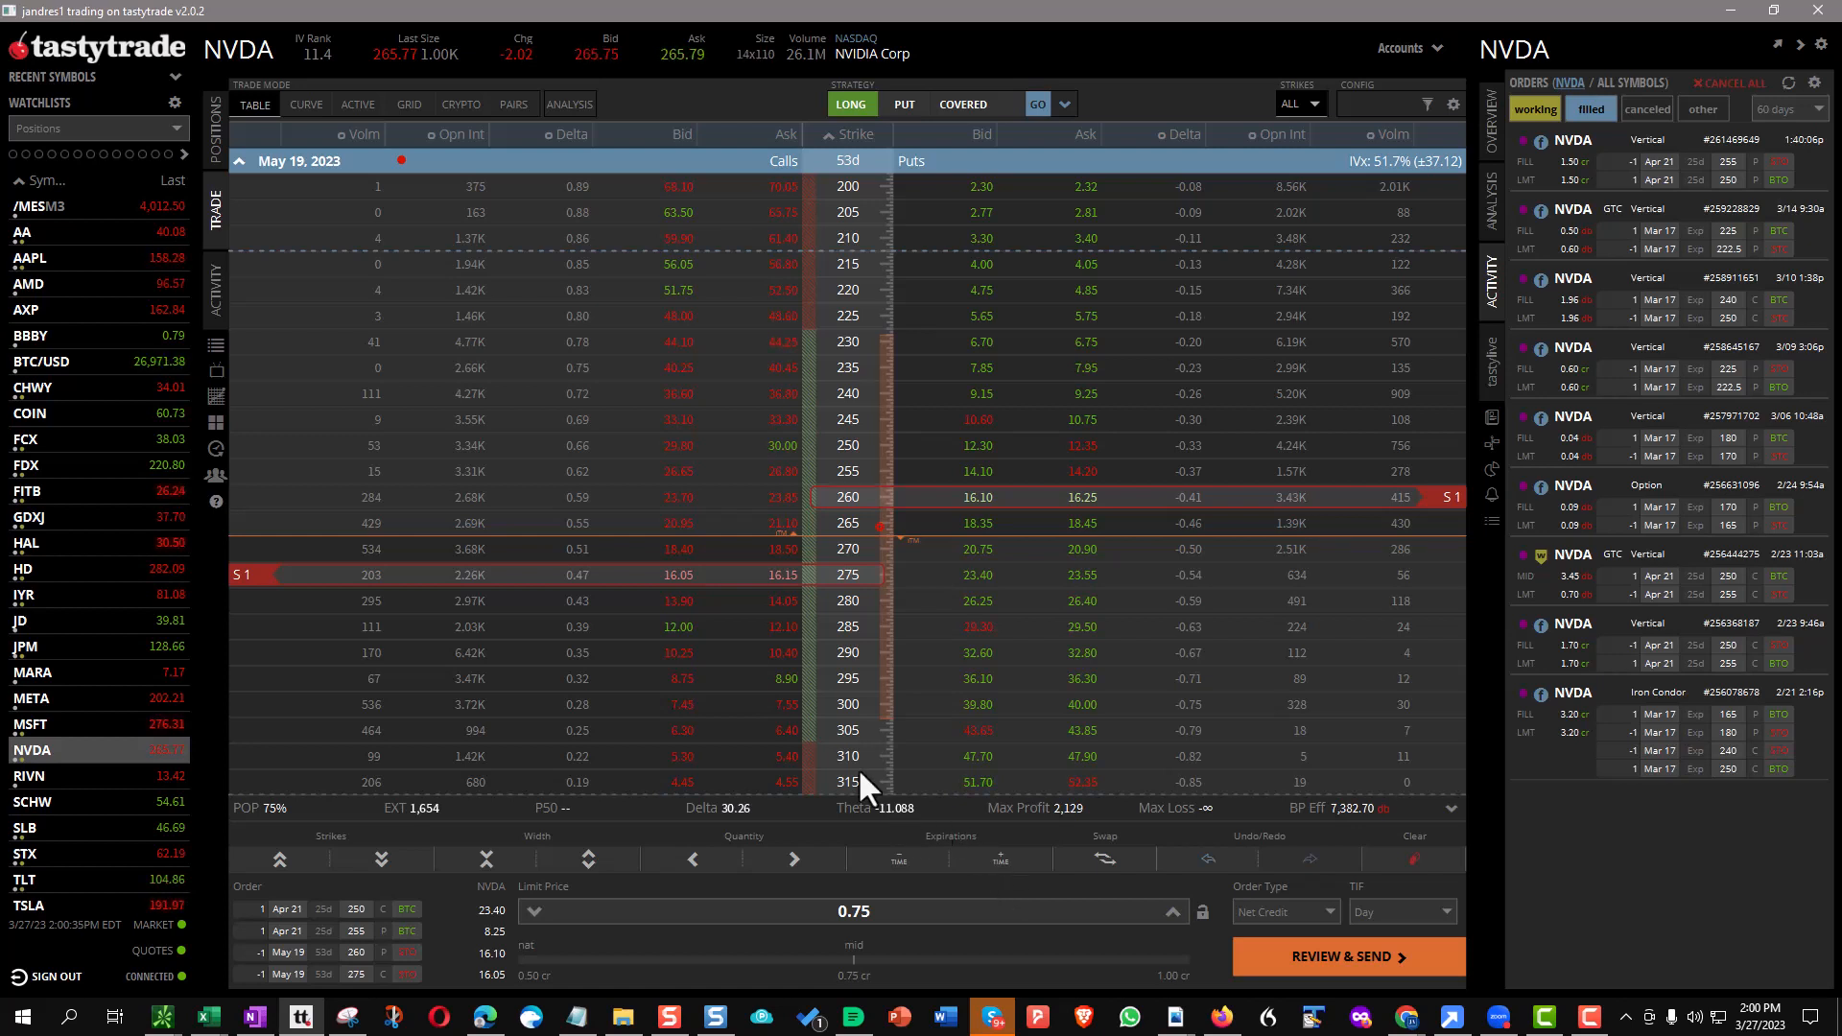
mouse_move(702, 498)
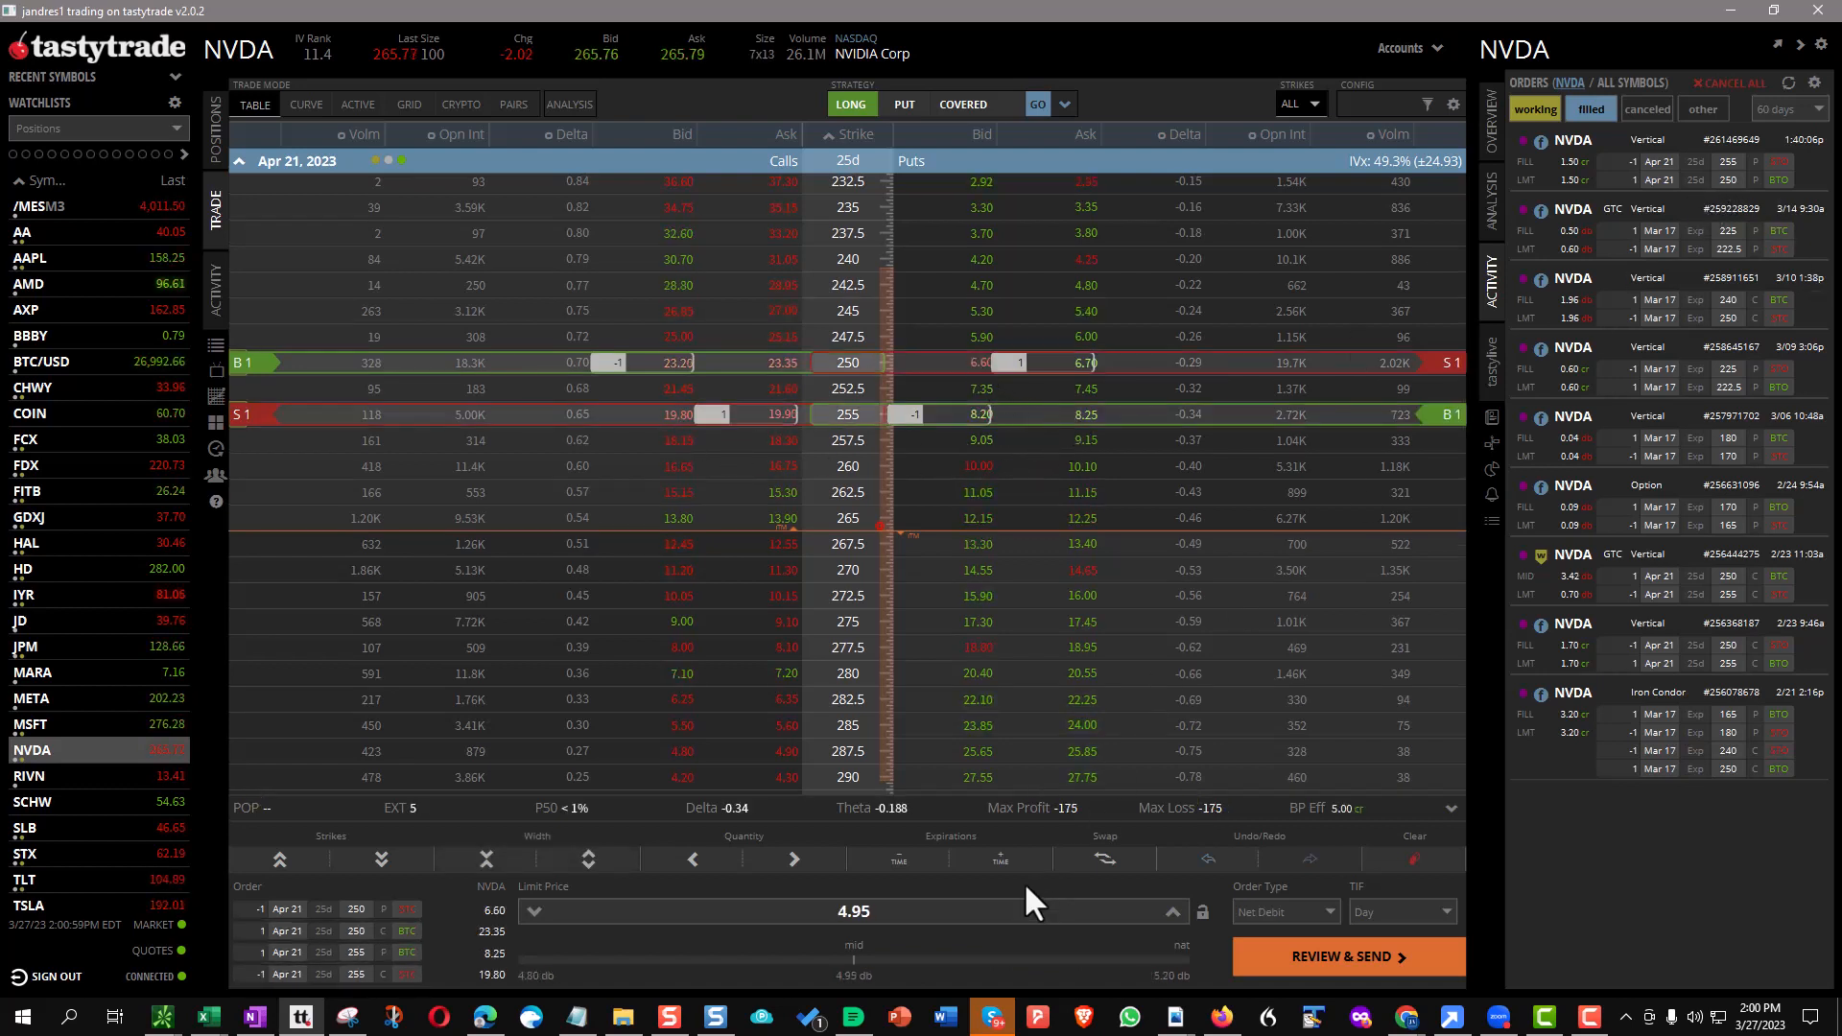
mouse_move(998, 846)
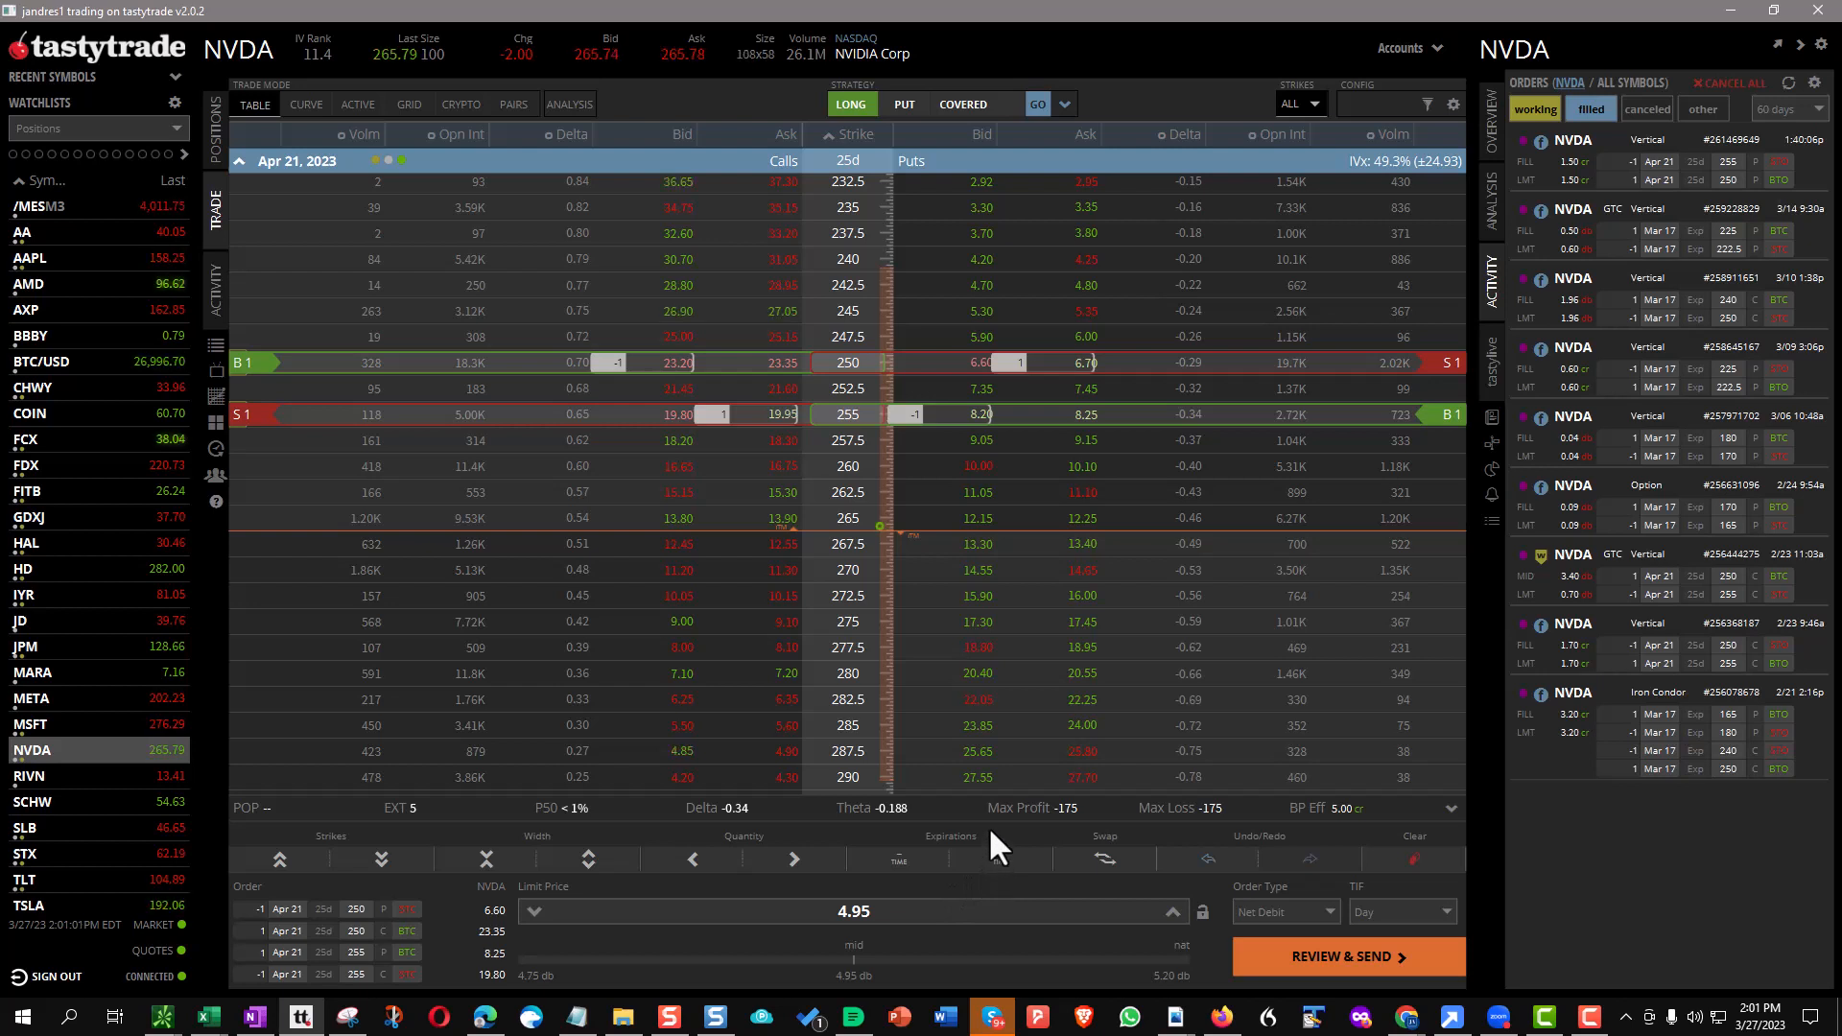
mouse_move(849, 393)
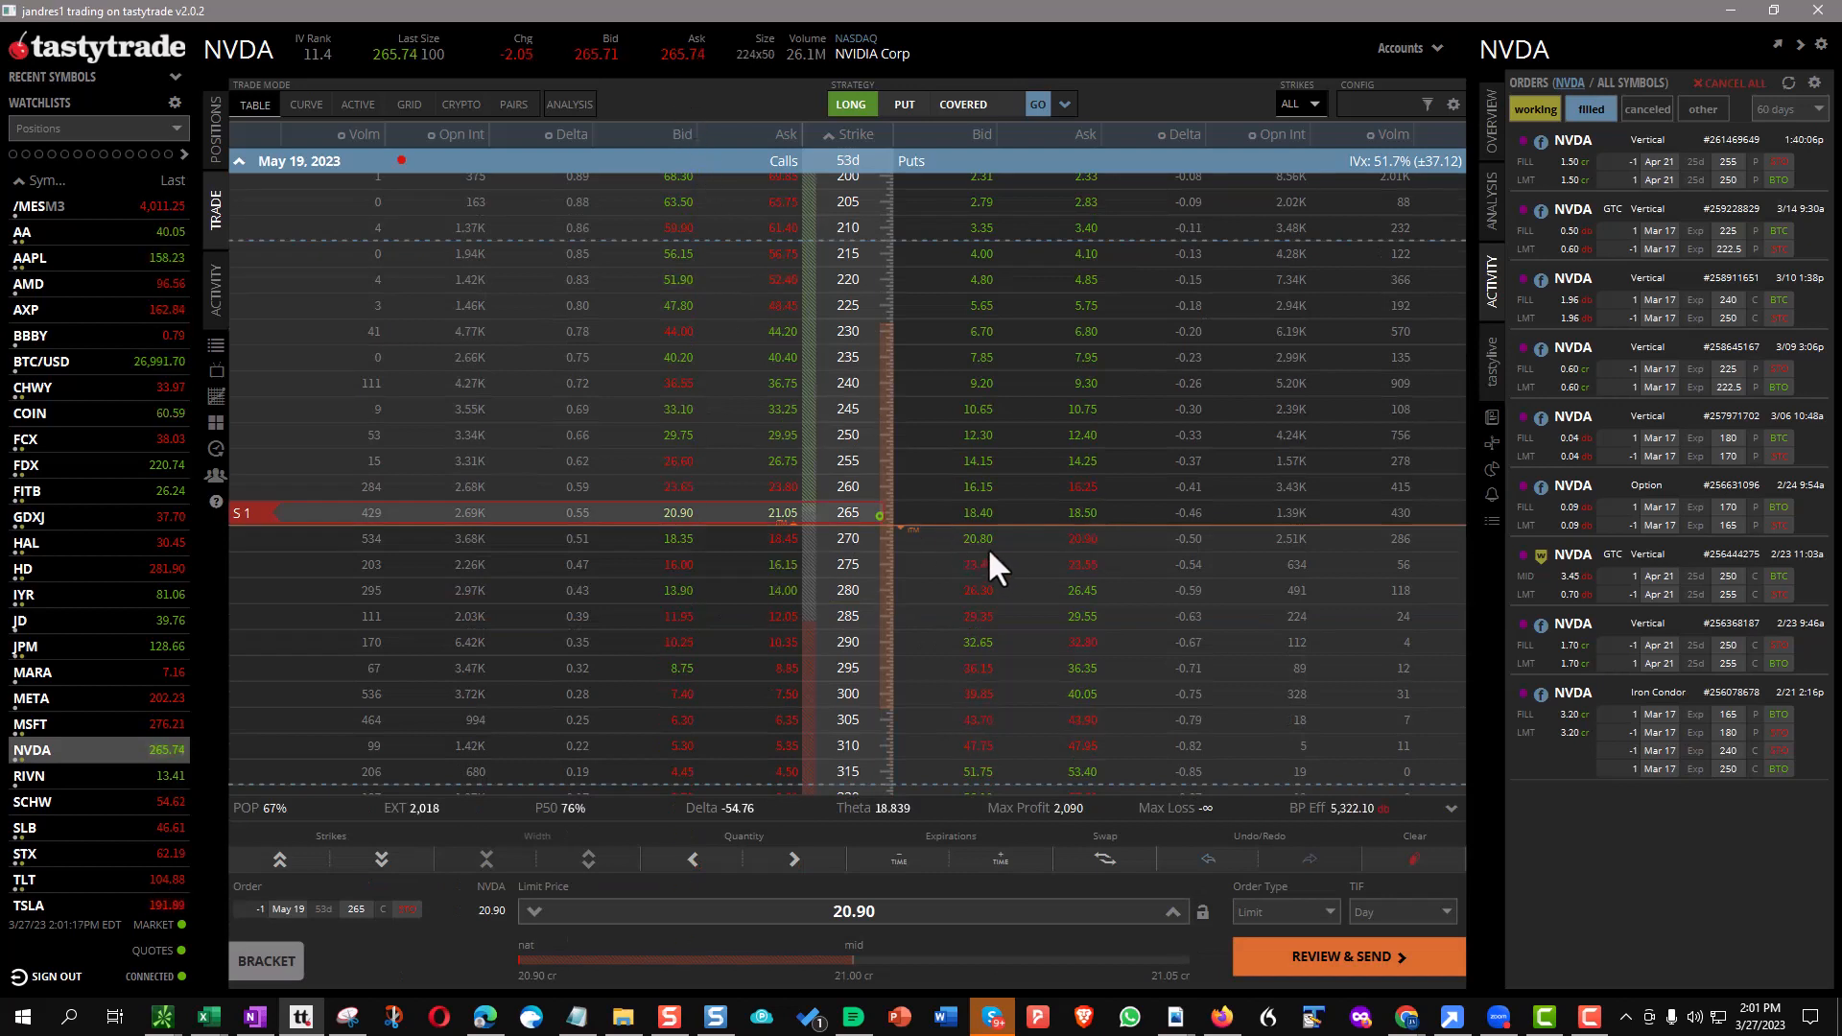
Sell the May 19 265 call and 270 put for a 41.85 credit.
click(974, 538)
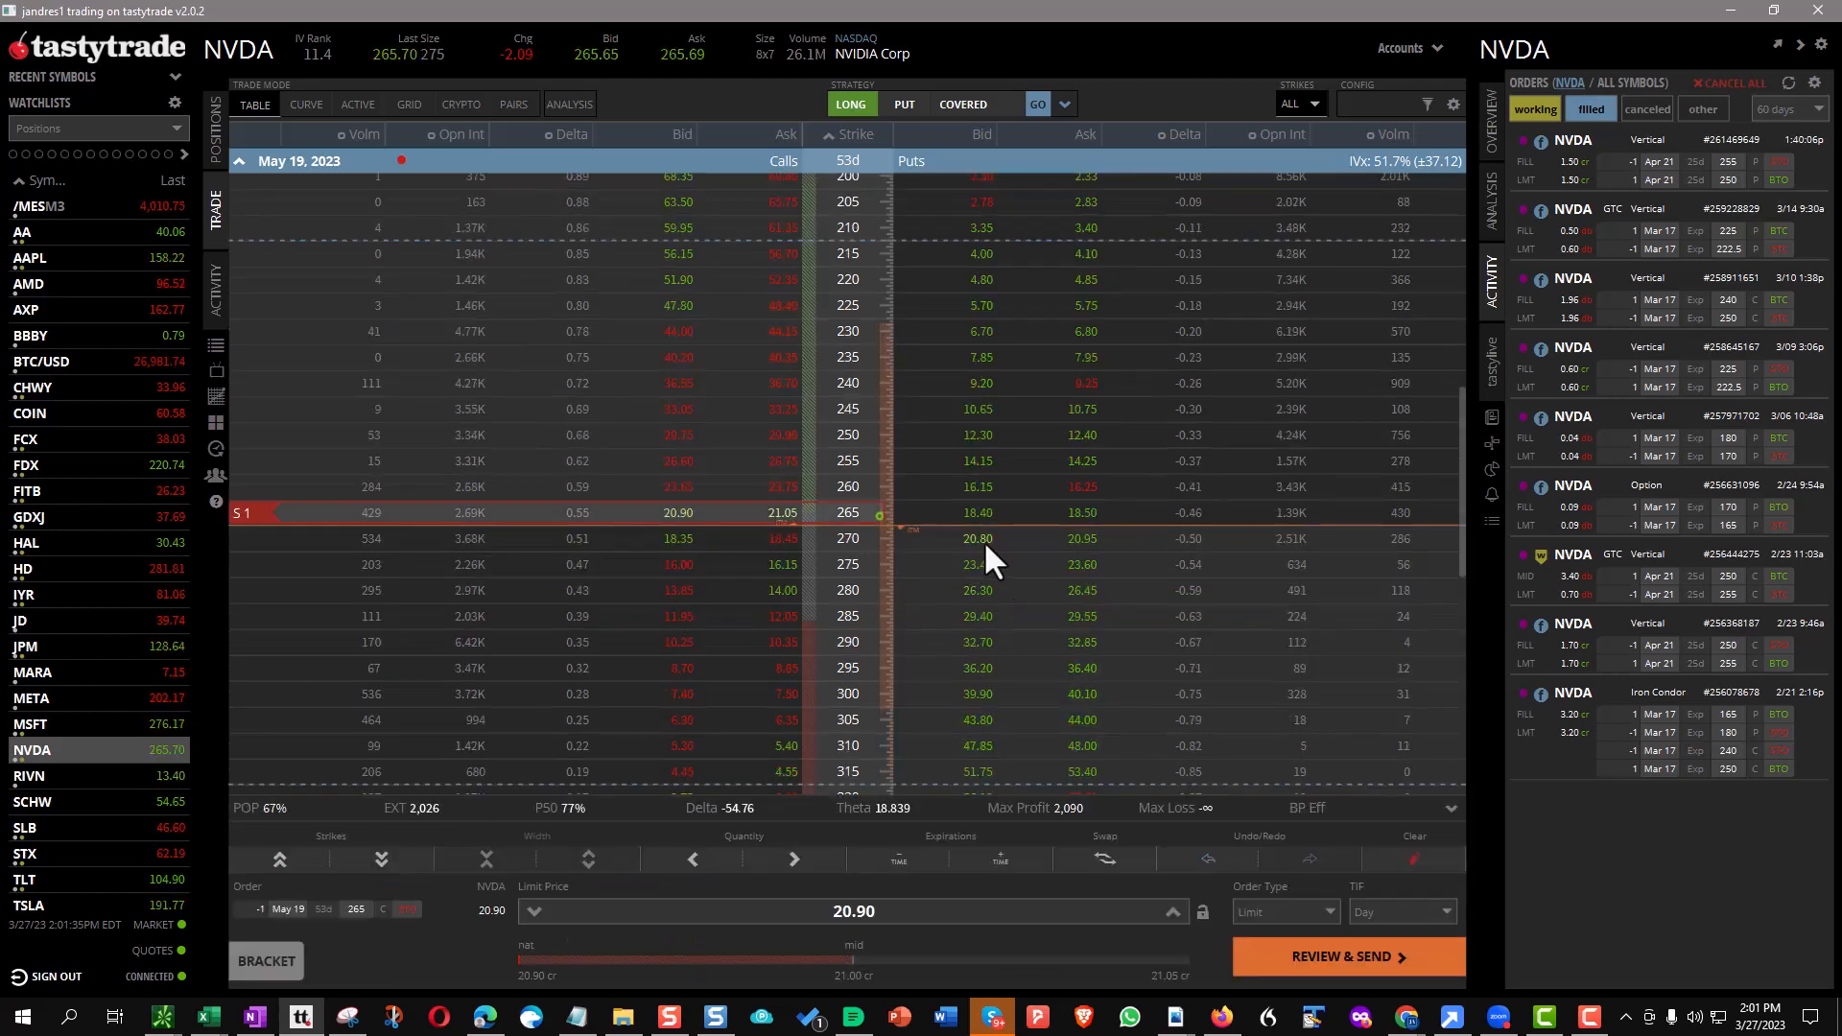
click(977, 569)
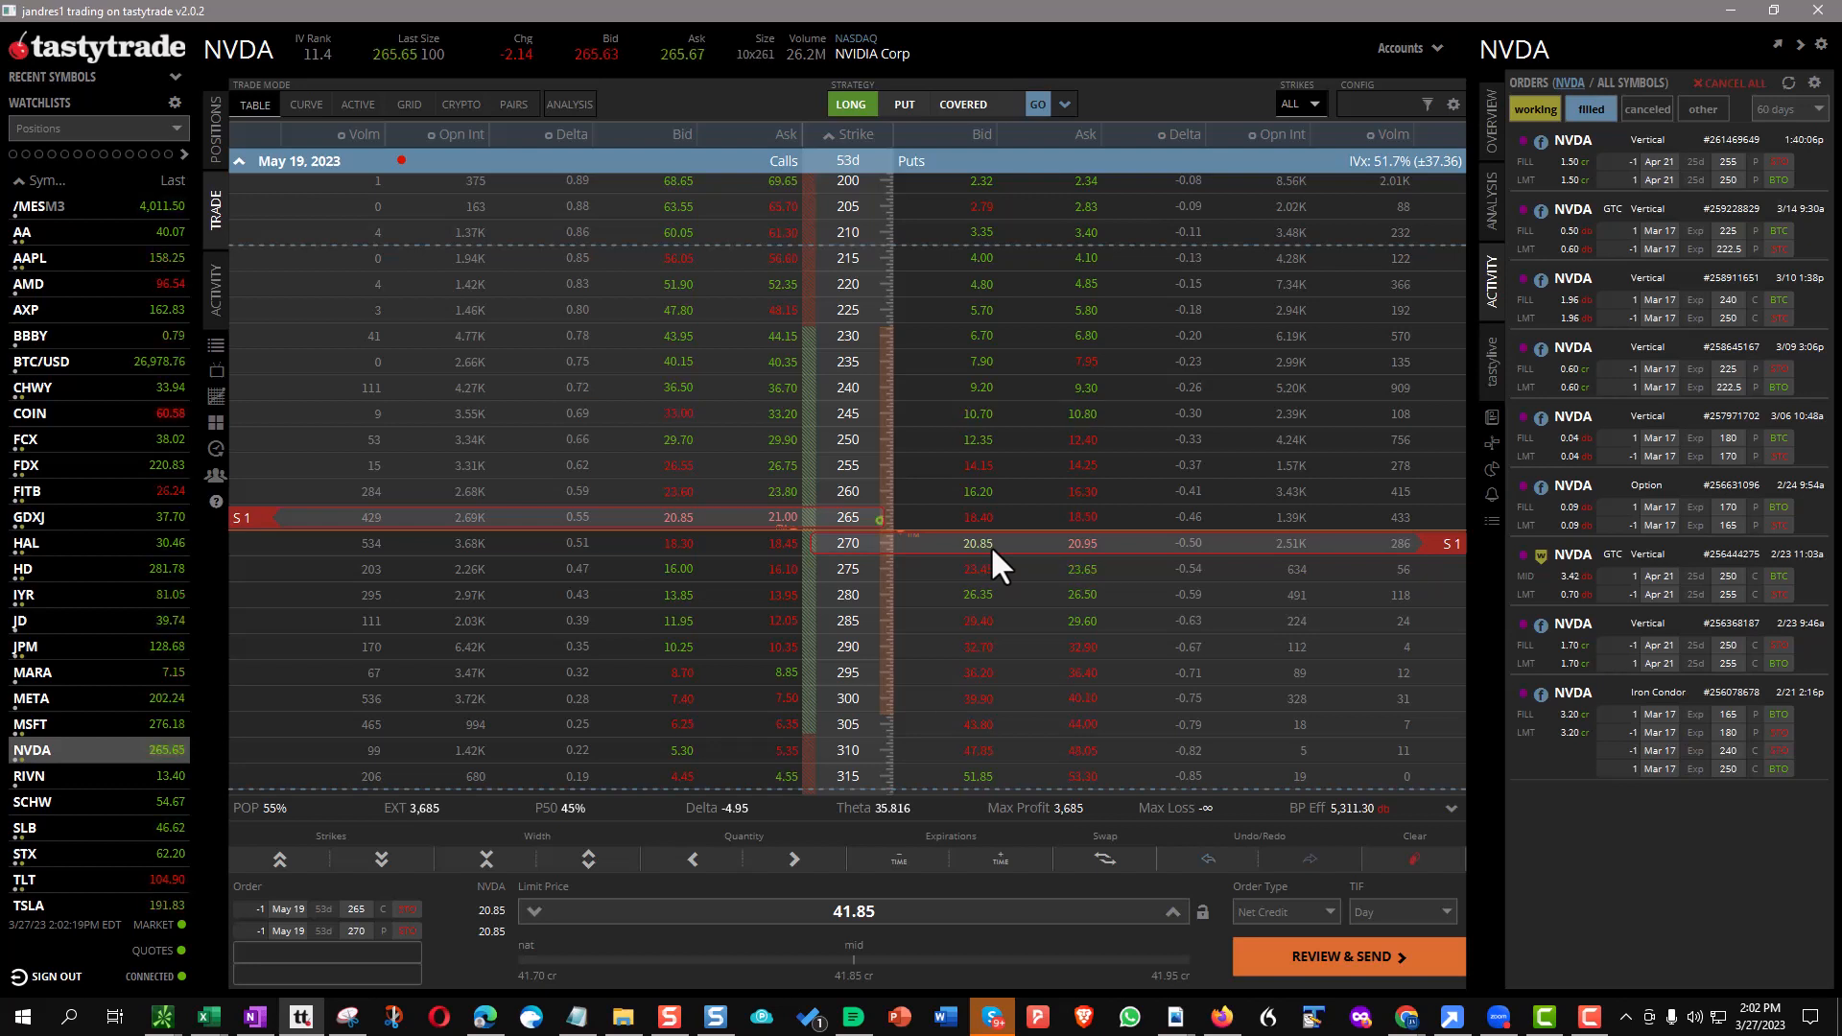
mouse_move(1347, 844)
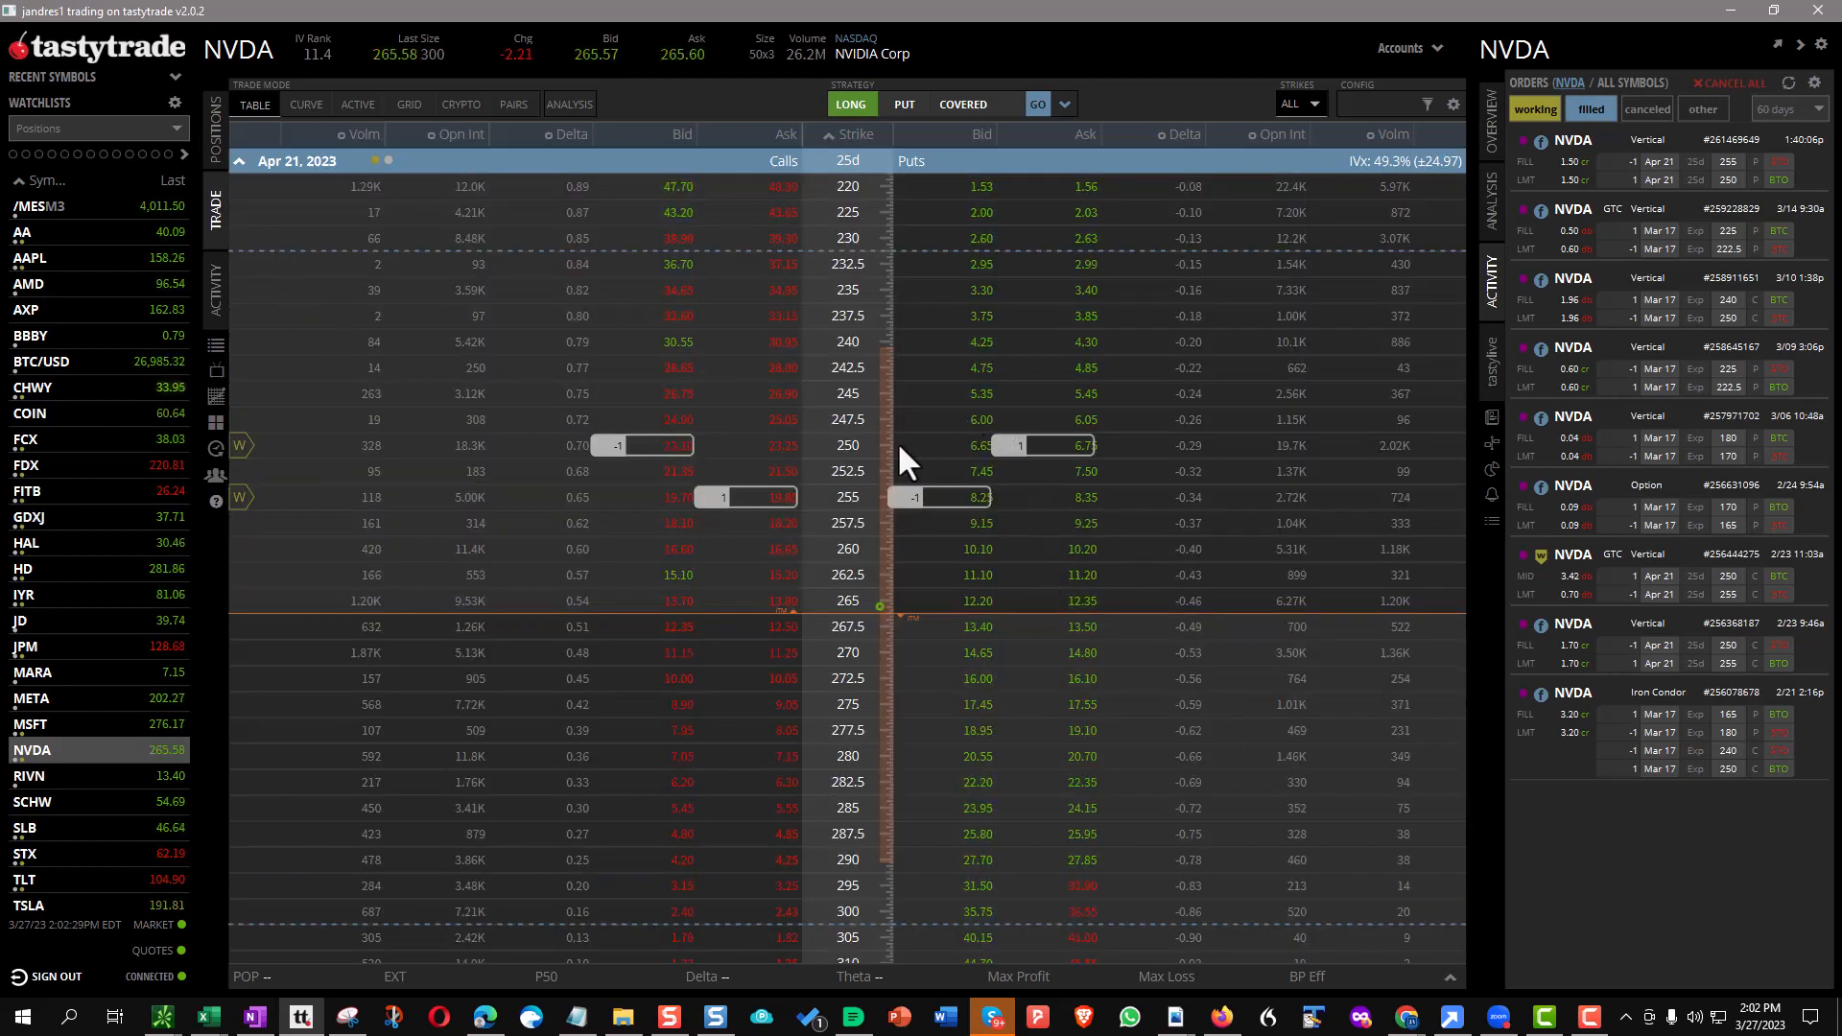
mouse_move(1016, 646)
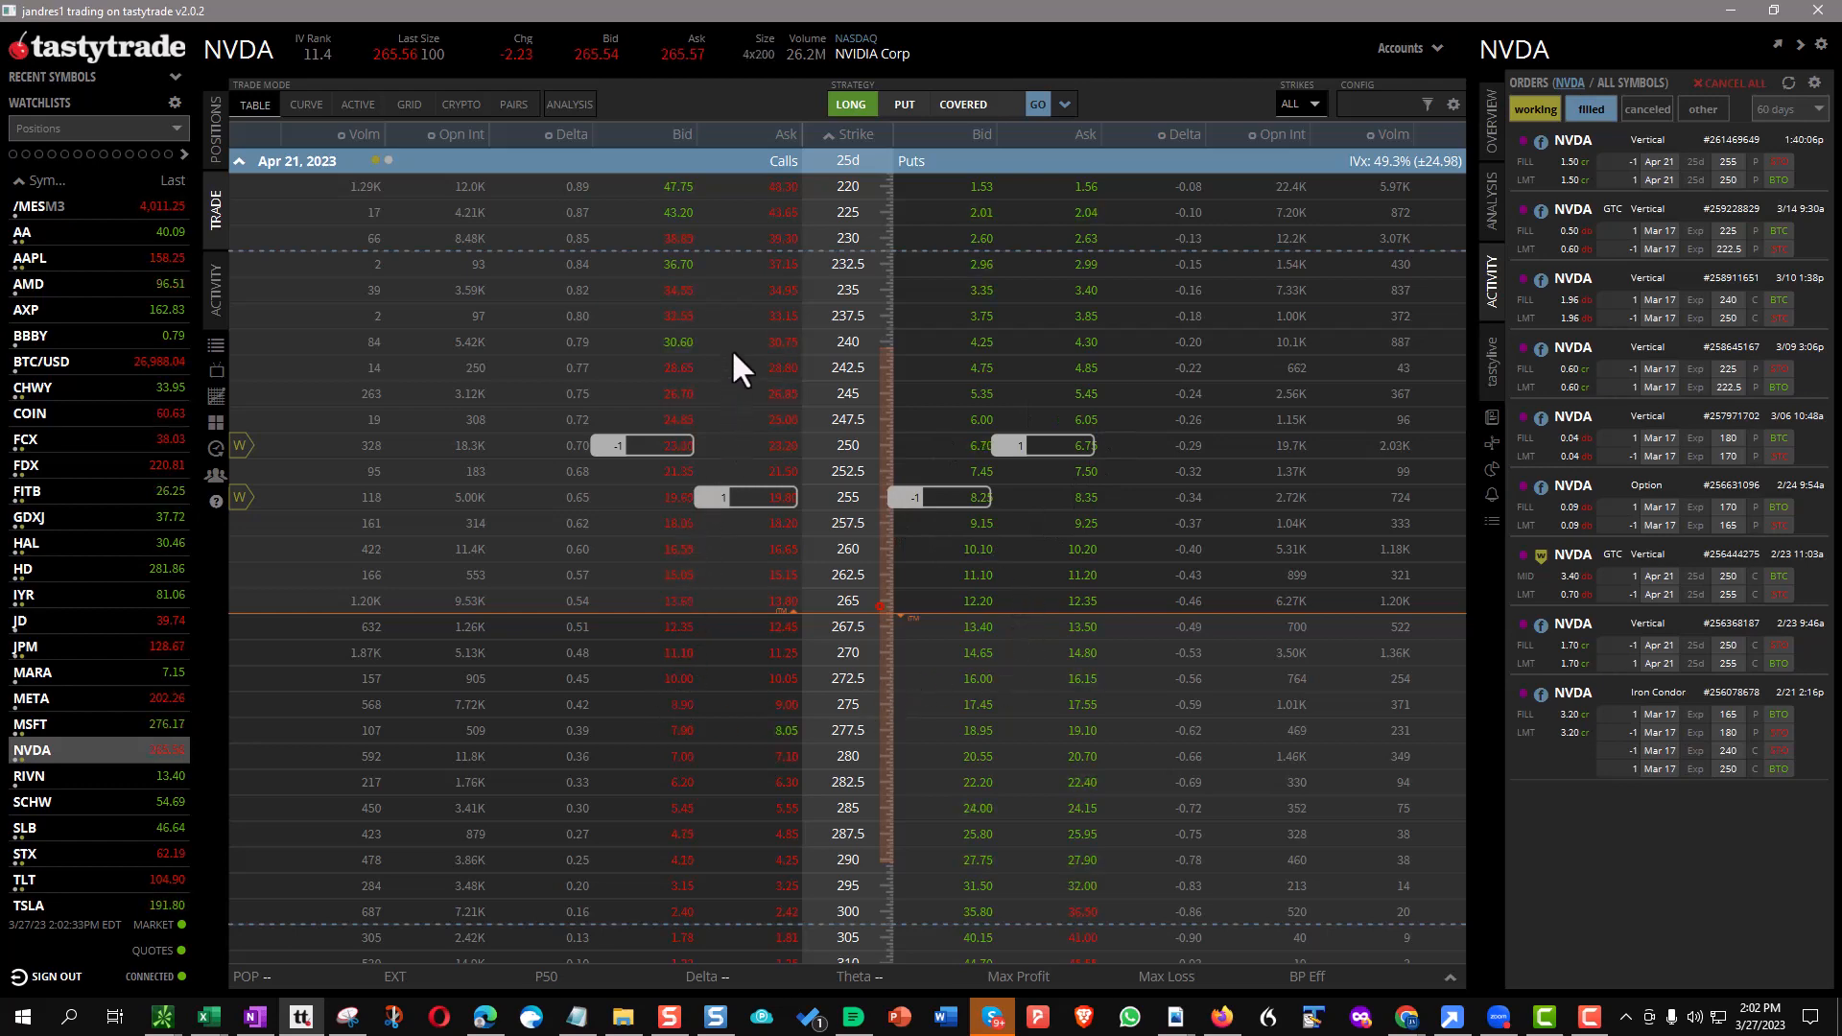
mouse_move(848, 467)
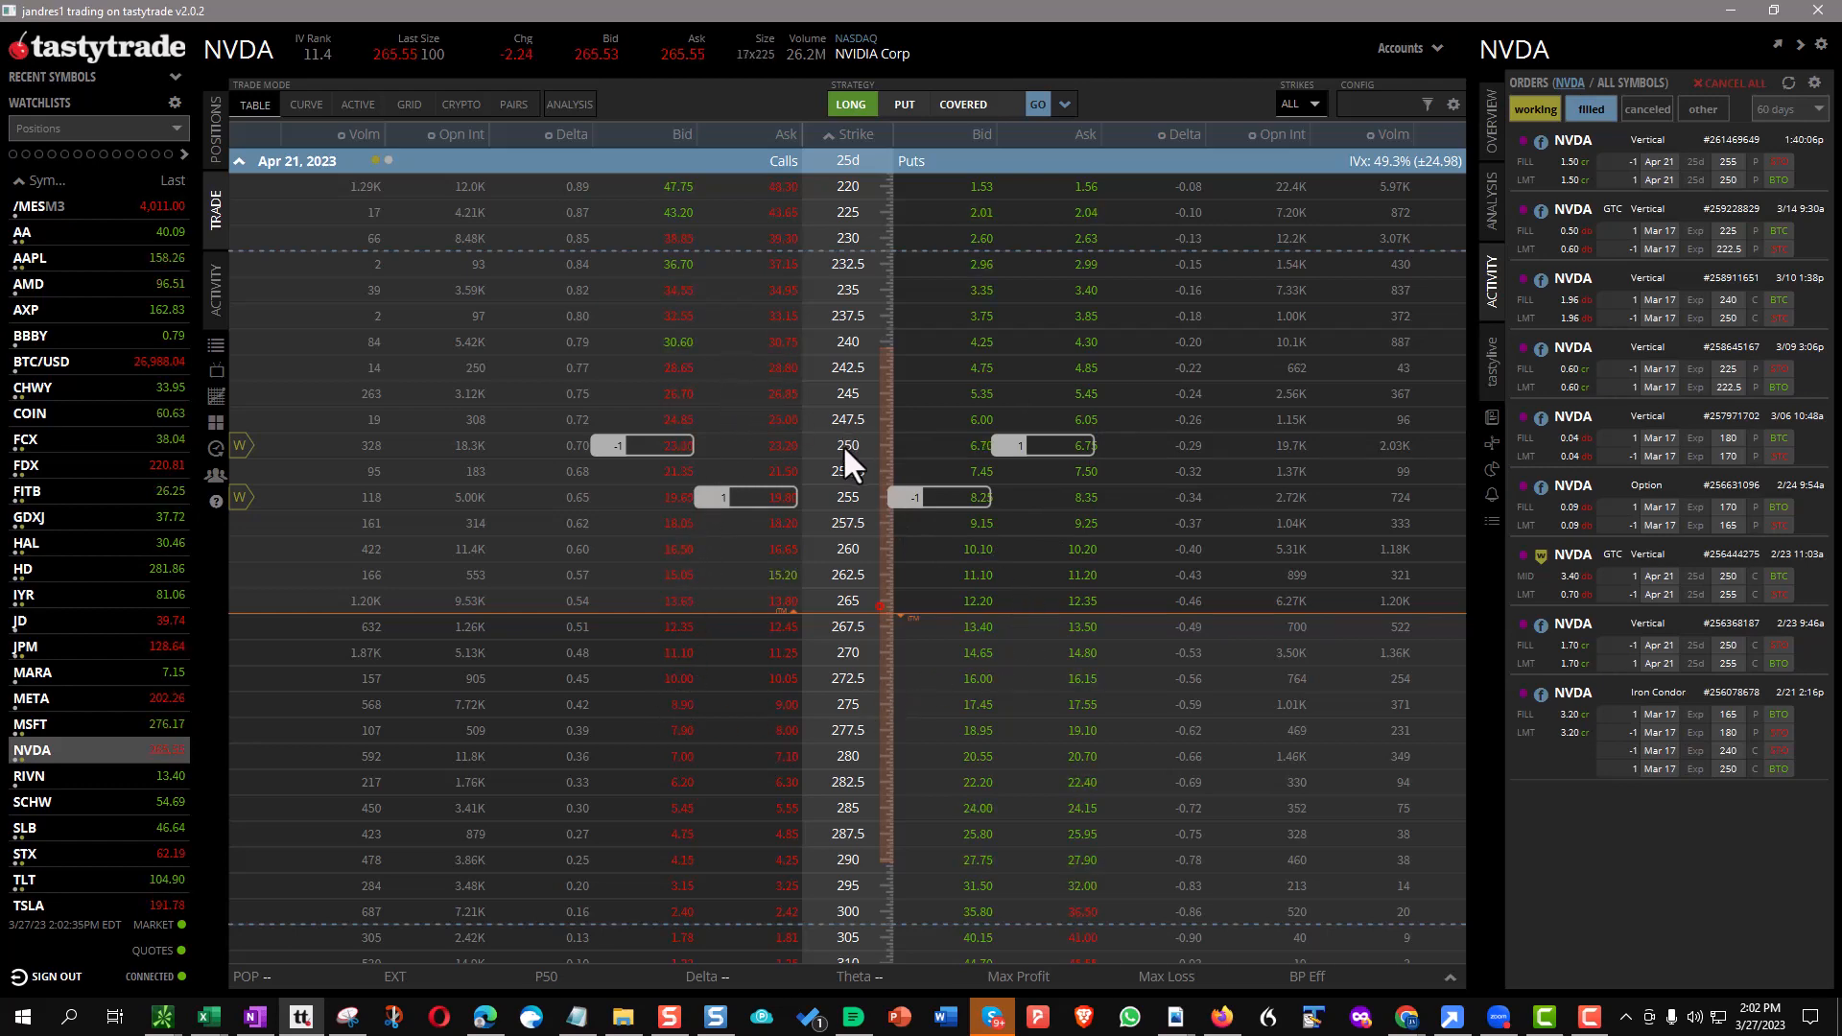
mouse_move(587, 461)
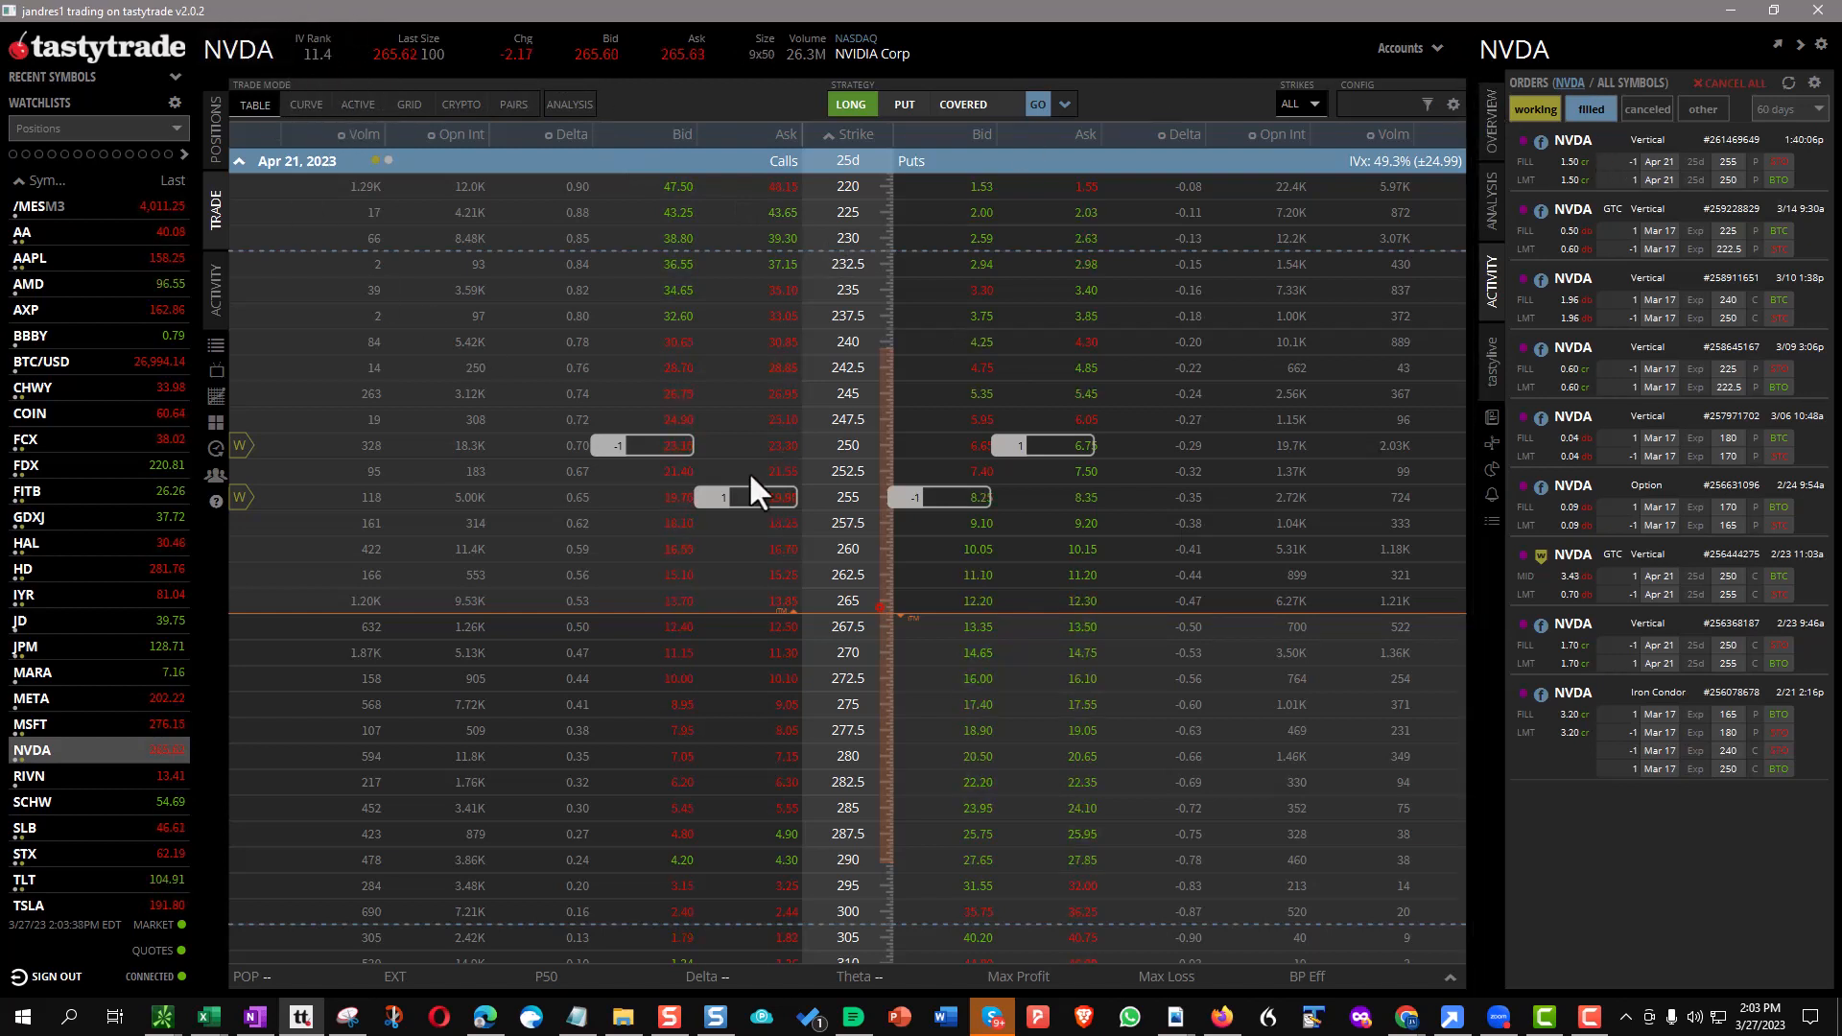
mouse_move(1161, 596)
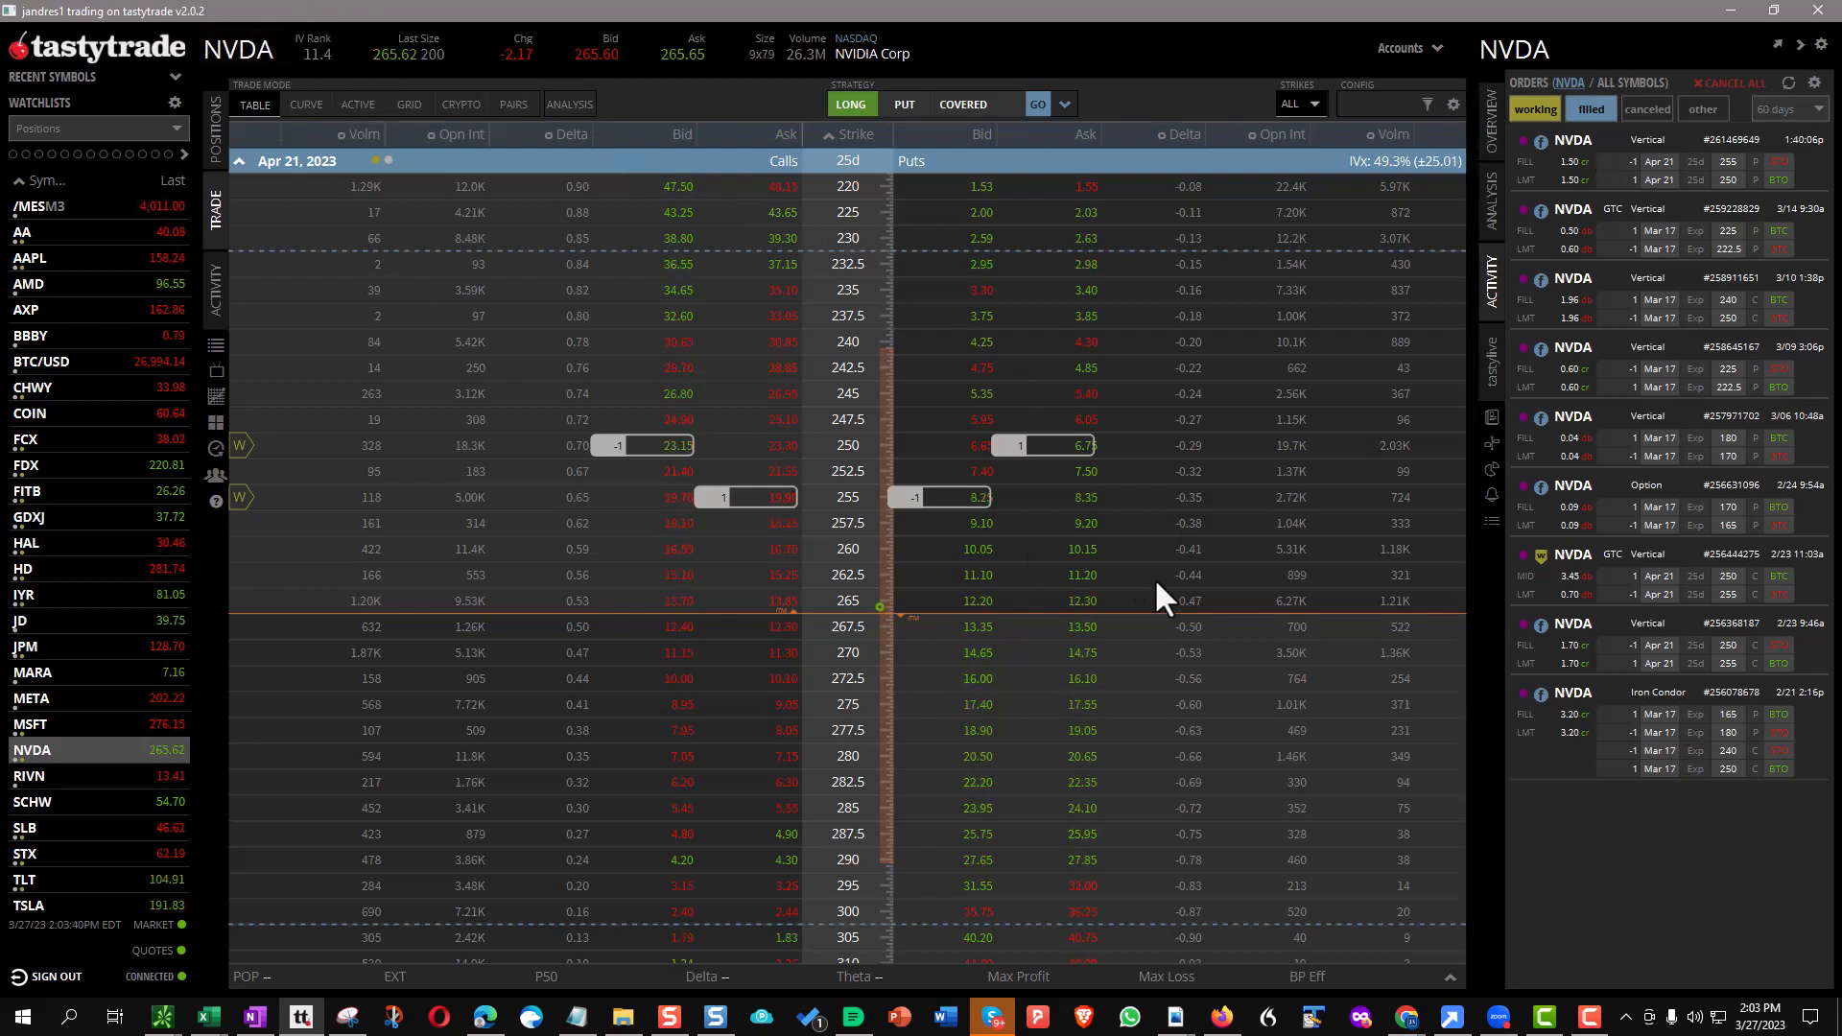